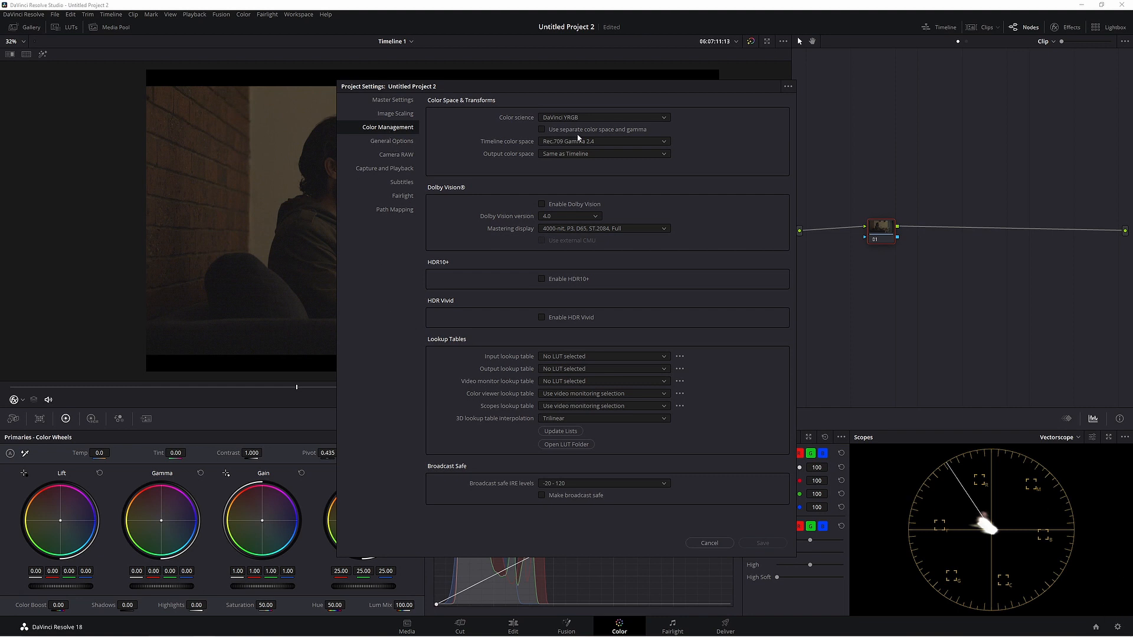
pyautogui.moveTo(574, 130)
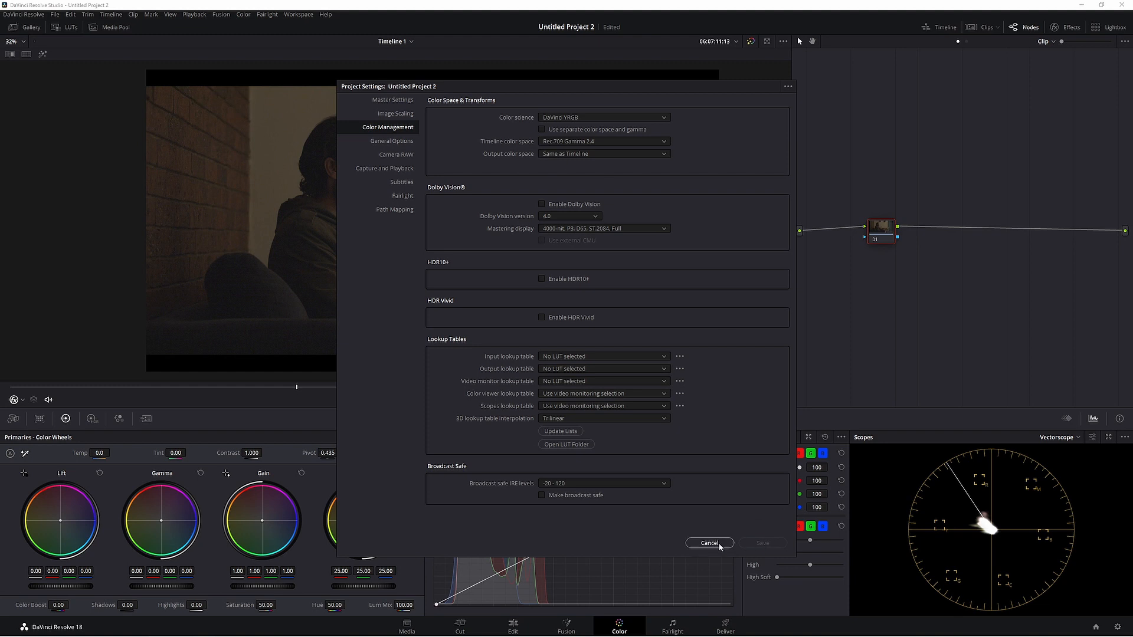
# - Cancel out of Project Settings, leaving colour management unchanged at Rec.709 Gamma 2.4
pyautogui.click(708, 543)
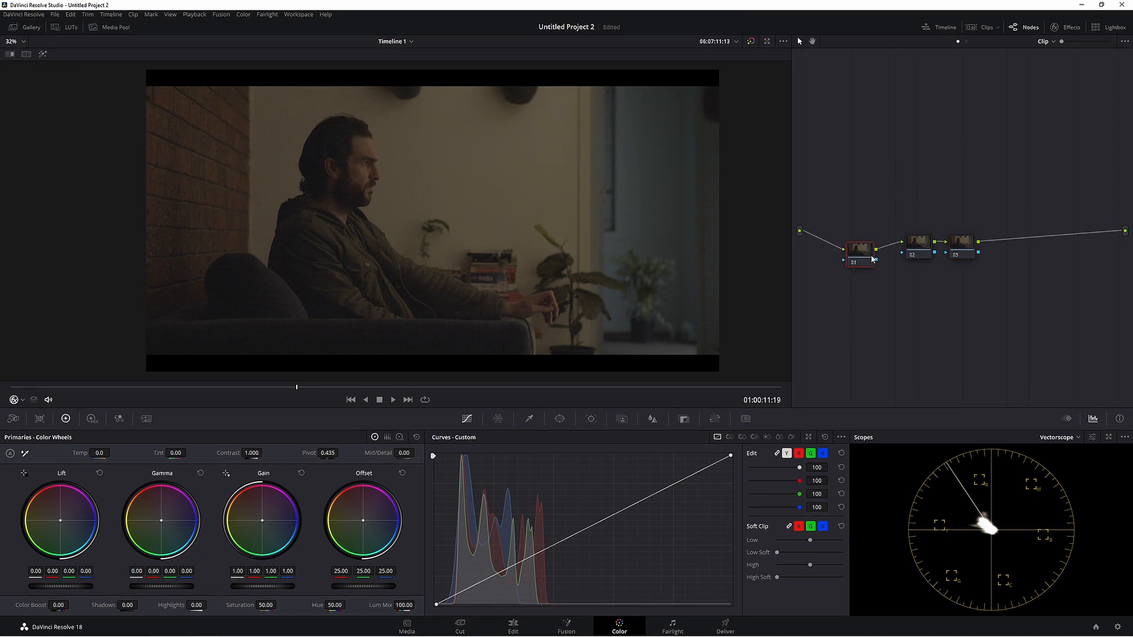
# - Apply a Color Space Transform to node 01 with input set to Blackmagic Pocket 4K Film Gen 4
pyautogui.click(1068, 27)
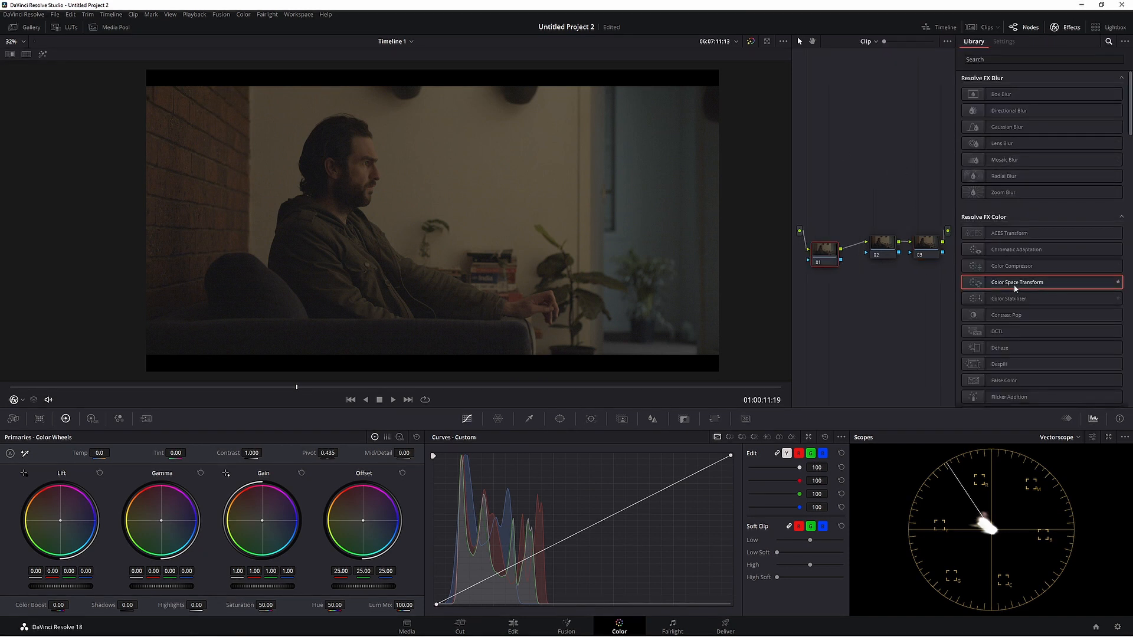
pyautogui.click(1041, 59)
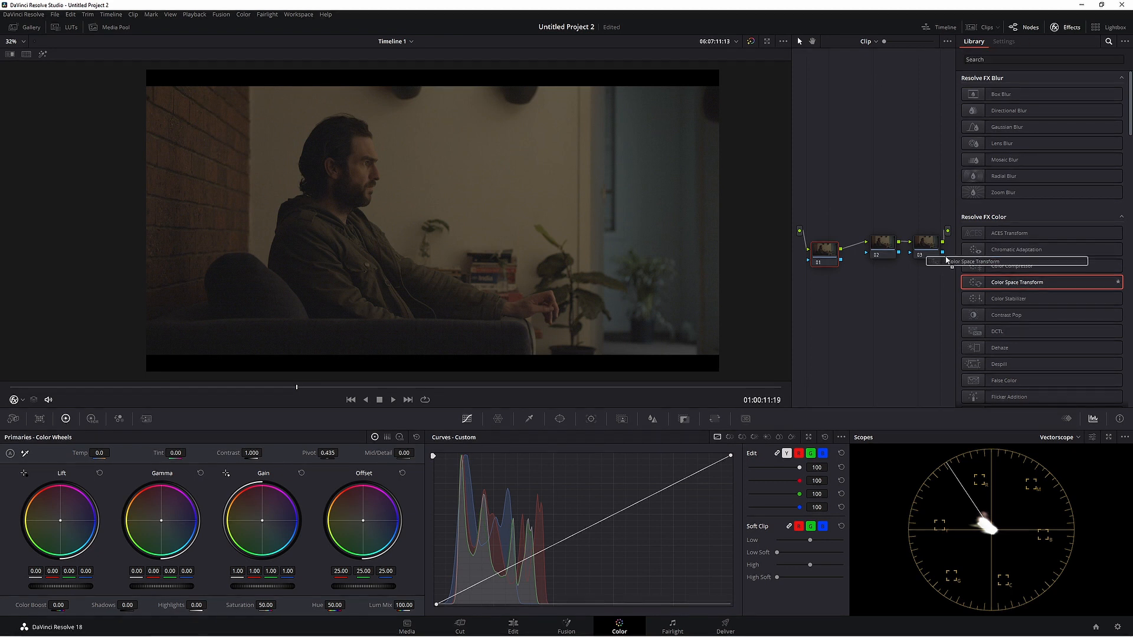
pyautogui.click(1004, 41)
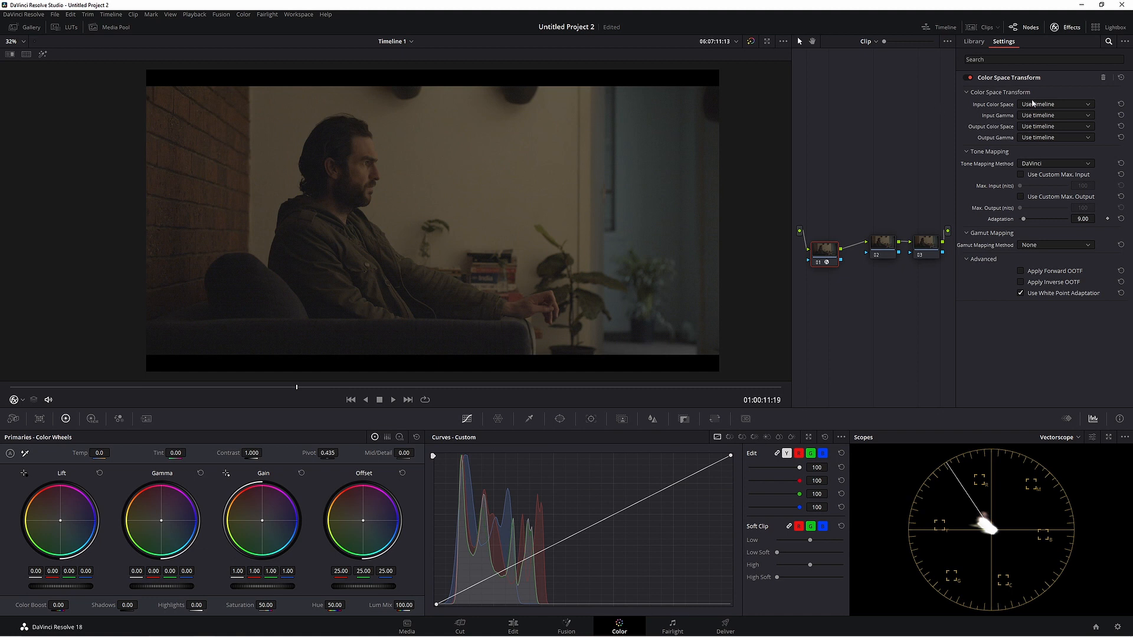
pyautogui.click(1054, 104)
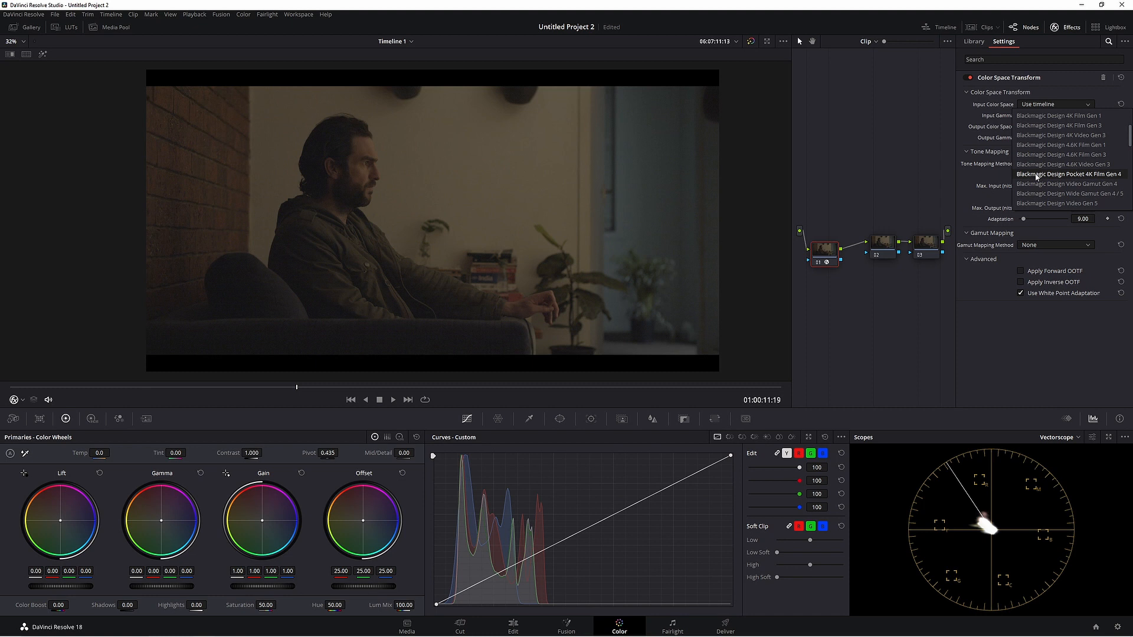
pyautogui.click(1071, 175)
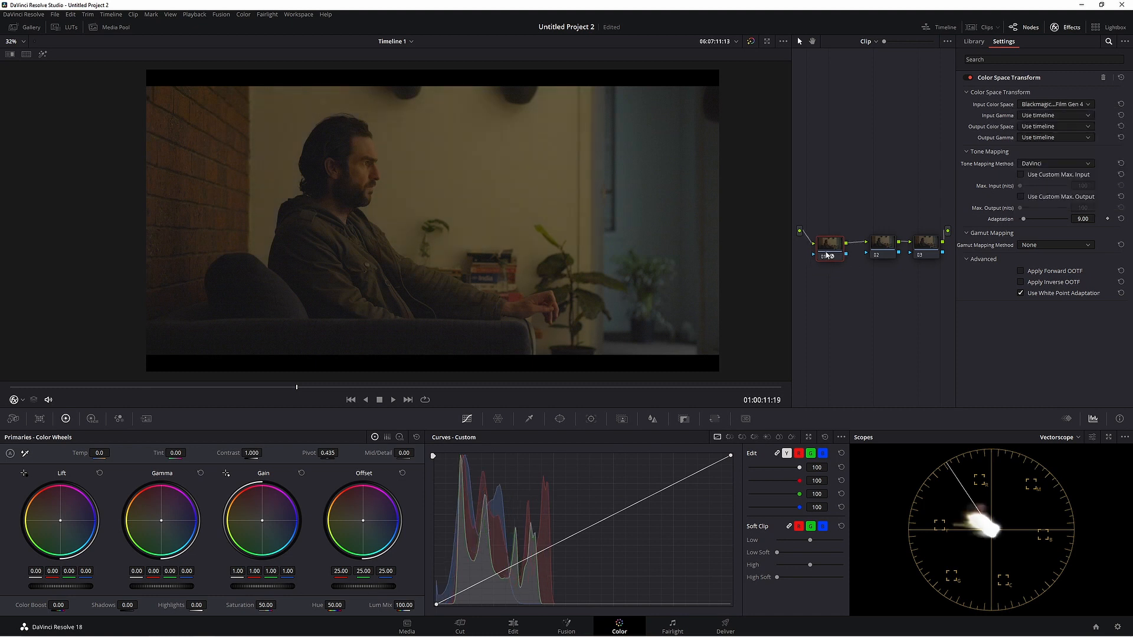
pyautogui.click(1054, 127)
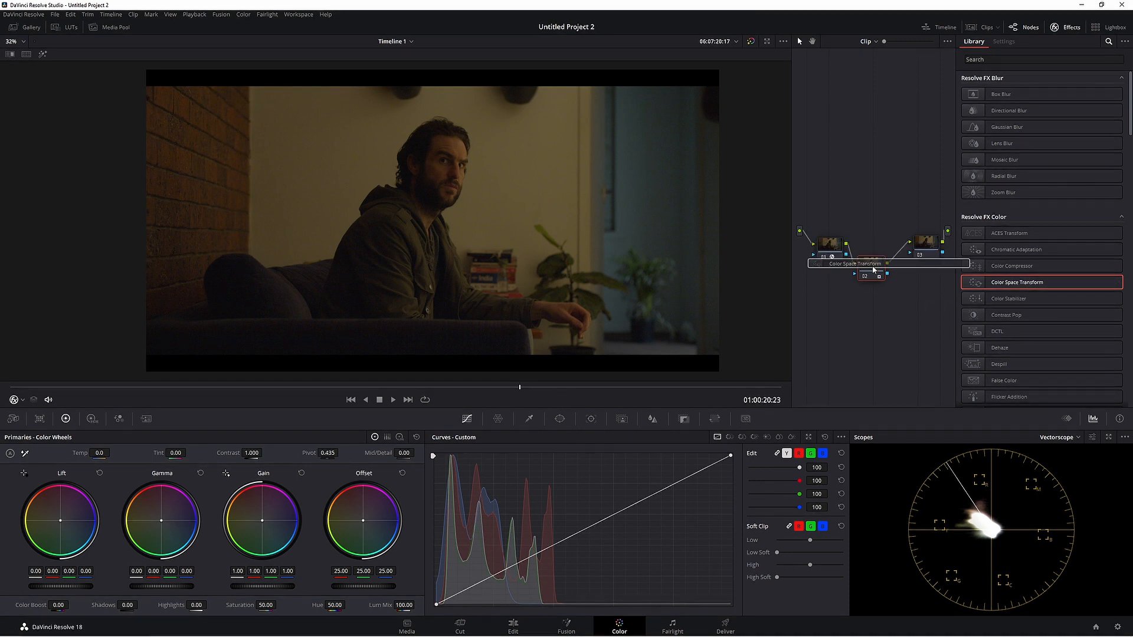
# - Apply a Color Space Transform to node 02 with Cineon Film Log output gamma and inverse OOTF on
pyautogui.click(1003, 42)
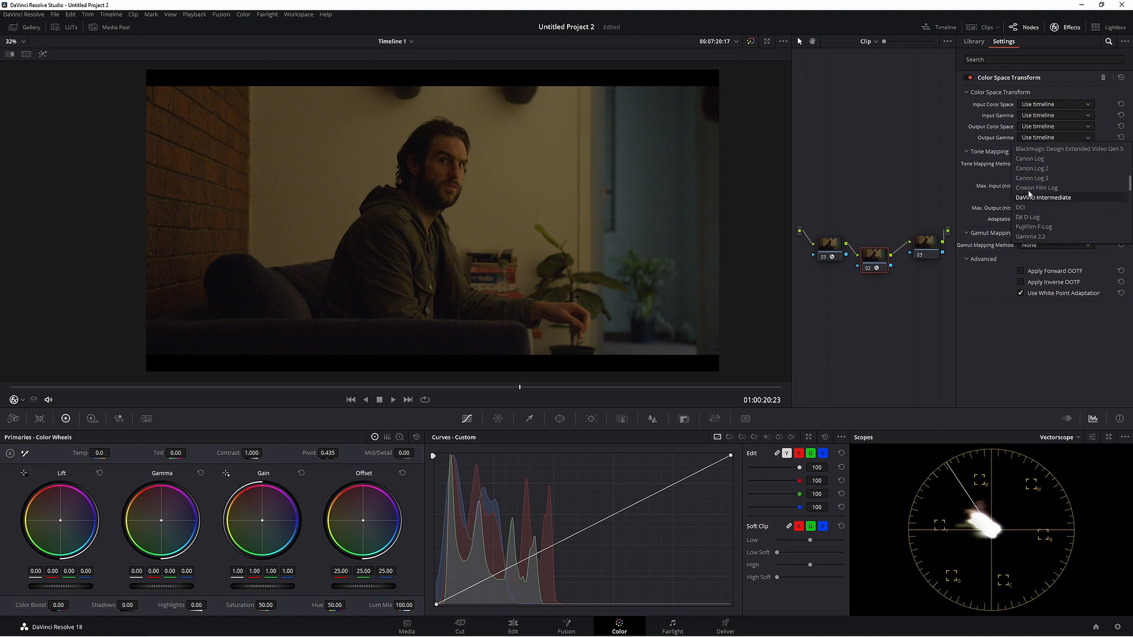
pyautogui.click(1036, 188)
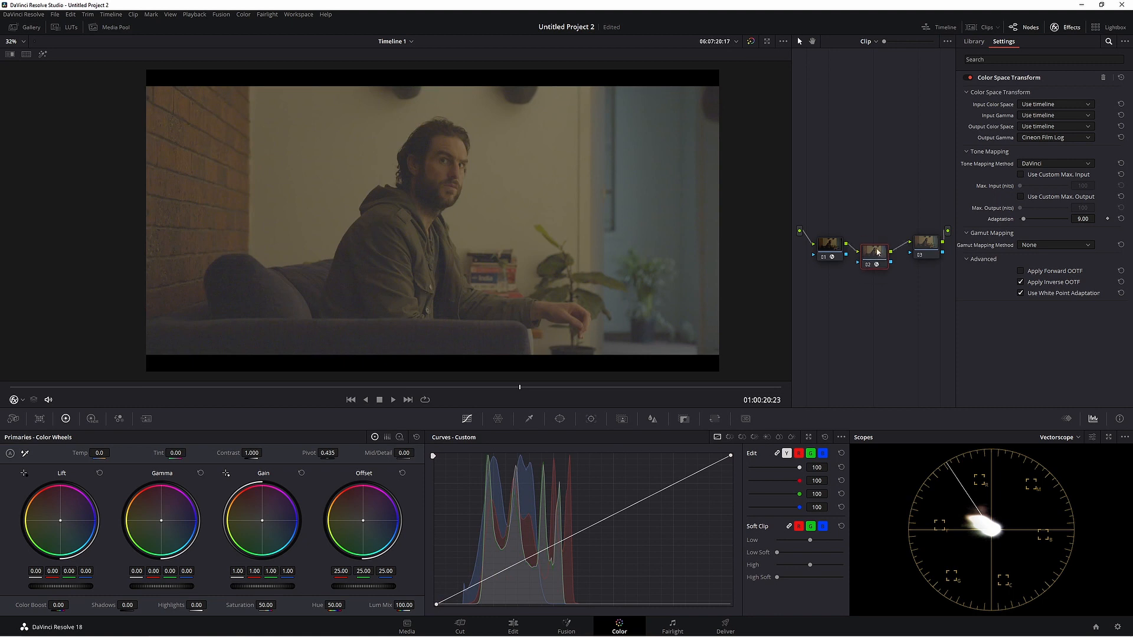
pyautogui.click(974, 42)
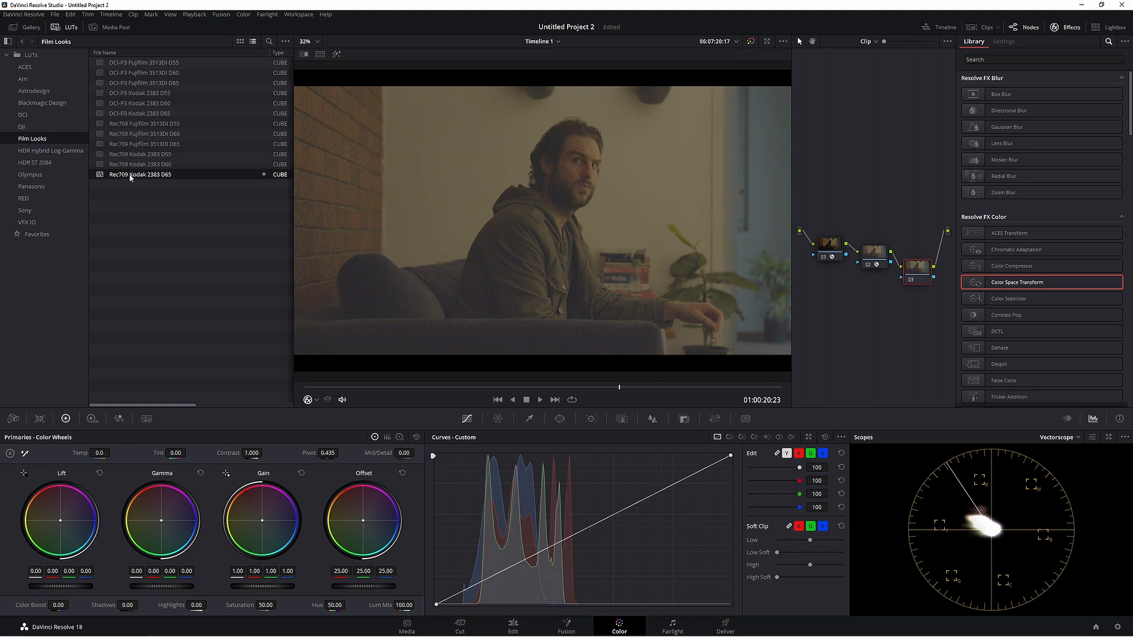
pyautogui.moveTo(143, 177)
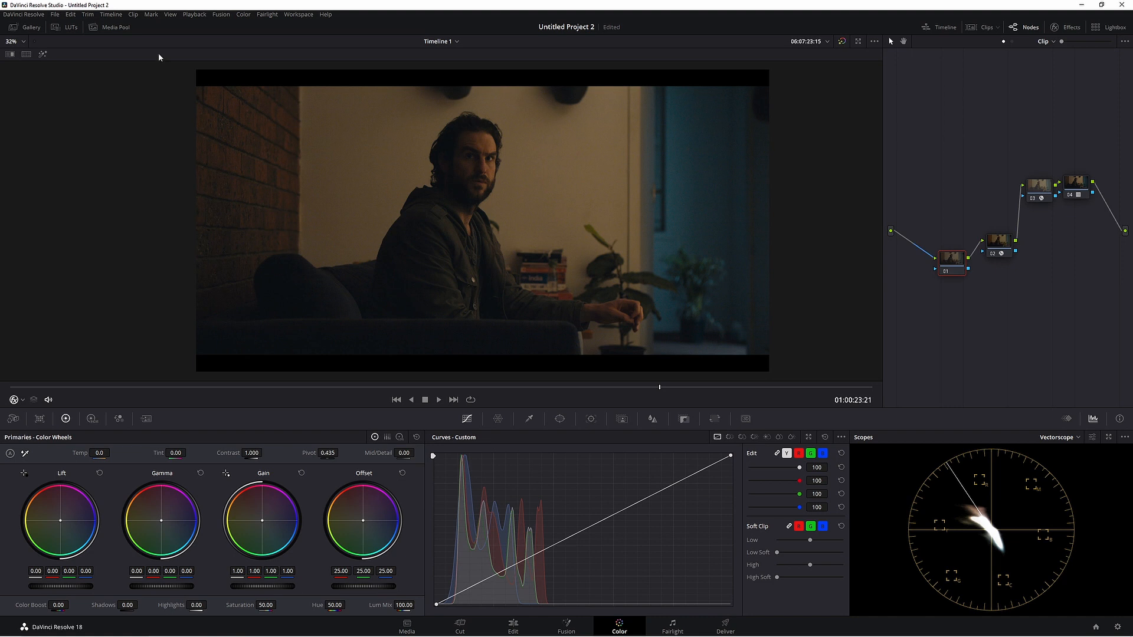
# - Select the top parallel node and add another parallel node to the tree
pyautogui.click(243, 14)
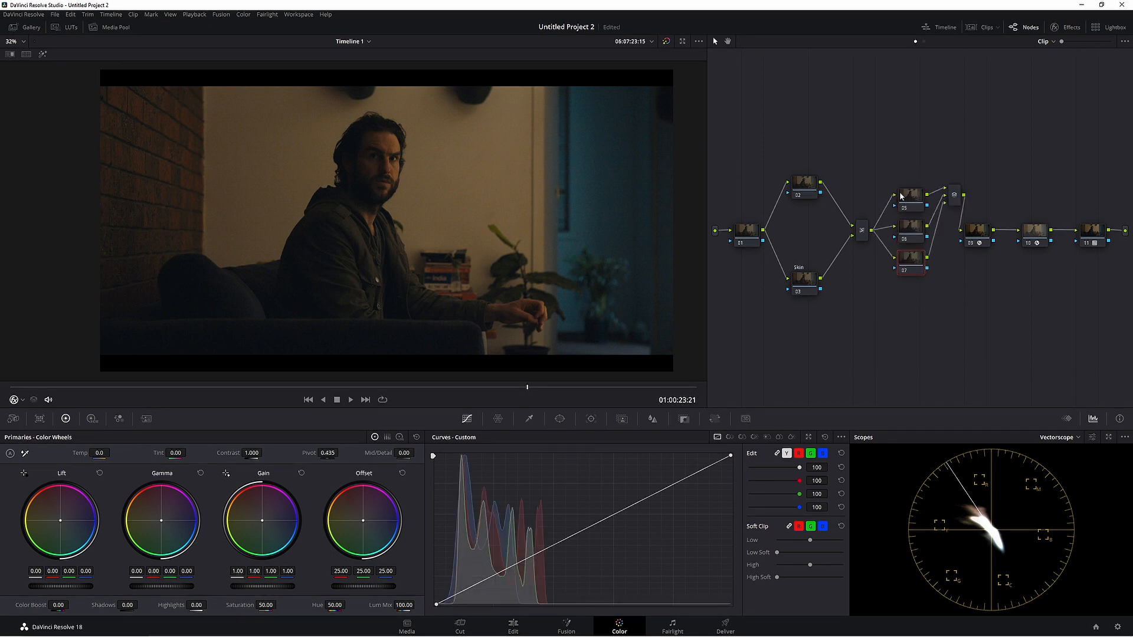
pyautogui.click(243, 14)
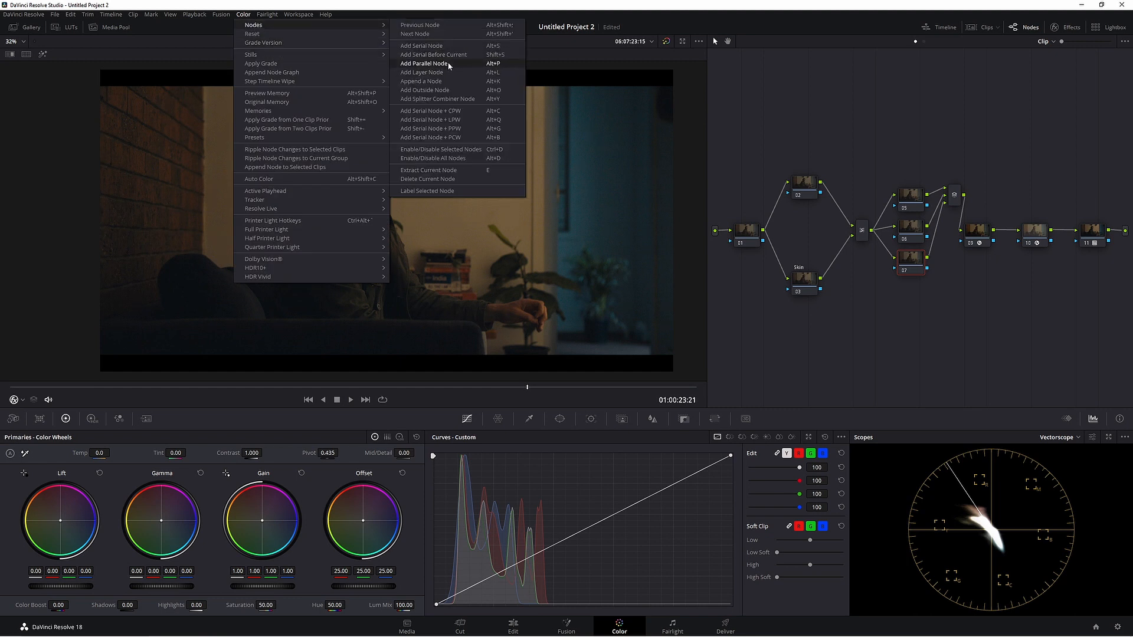
pyautogui.click(424, 62)
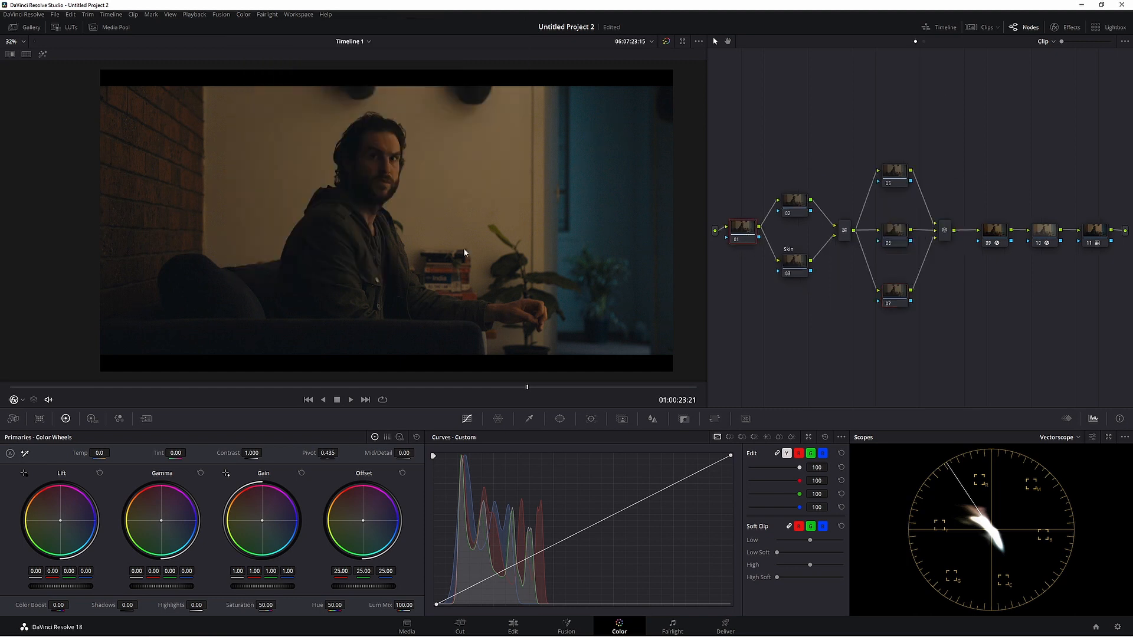
# - Enlarge the viewer, switch the scope to Waveform and select the Skin node
pyautogui.click(1025, 28)
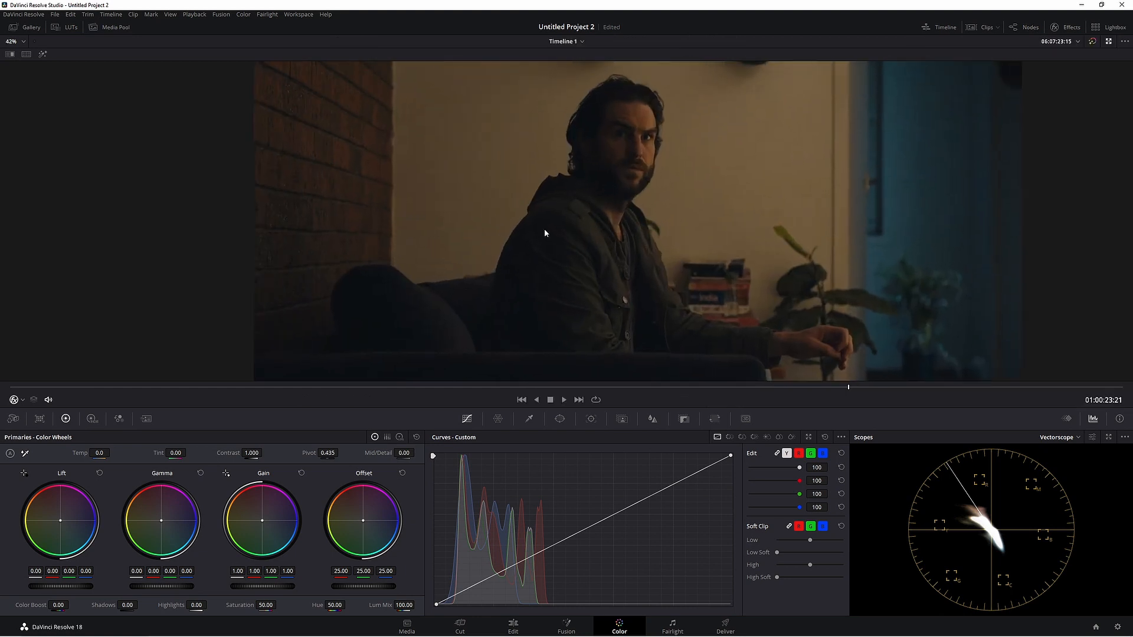
pyautogui.moveTo(610, 248)
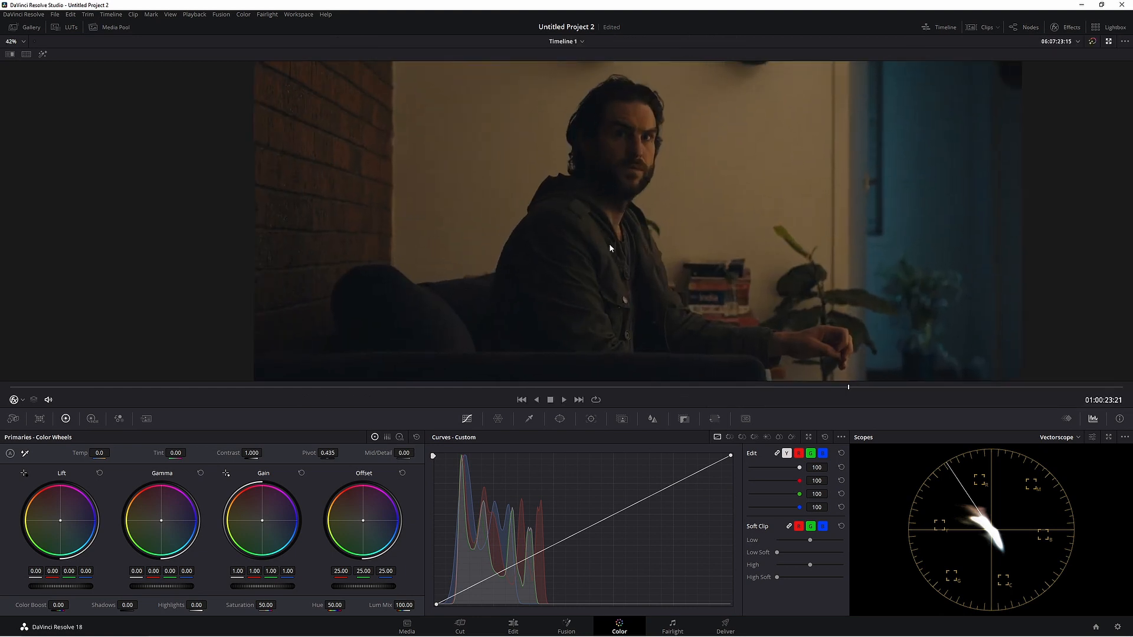
pyautogui.click(1058, 437)
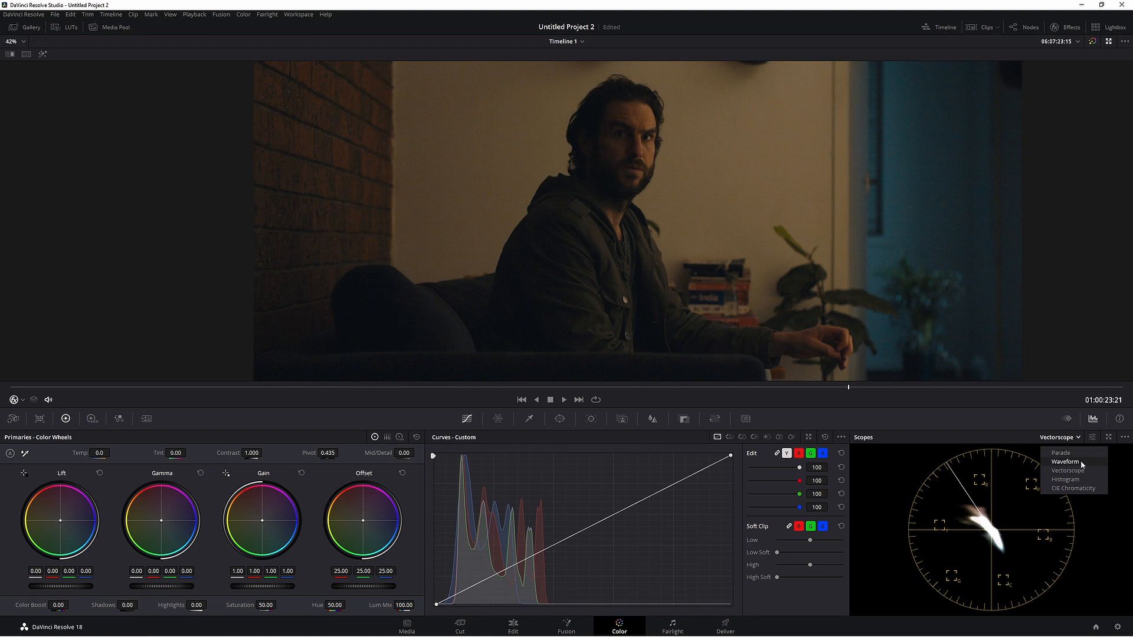
pyautogui.click(1068, 462)
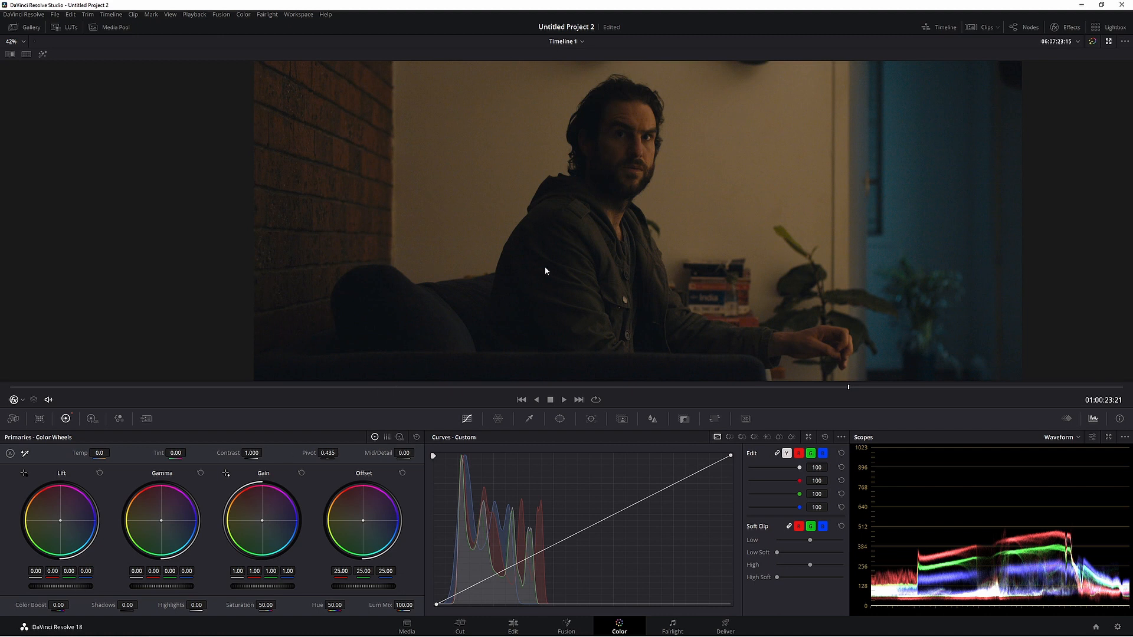
pyautogui.moveTo(174, 591)
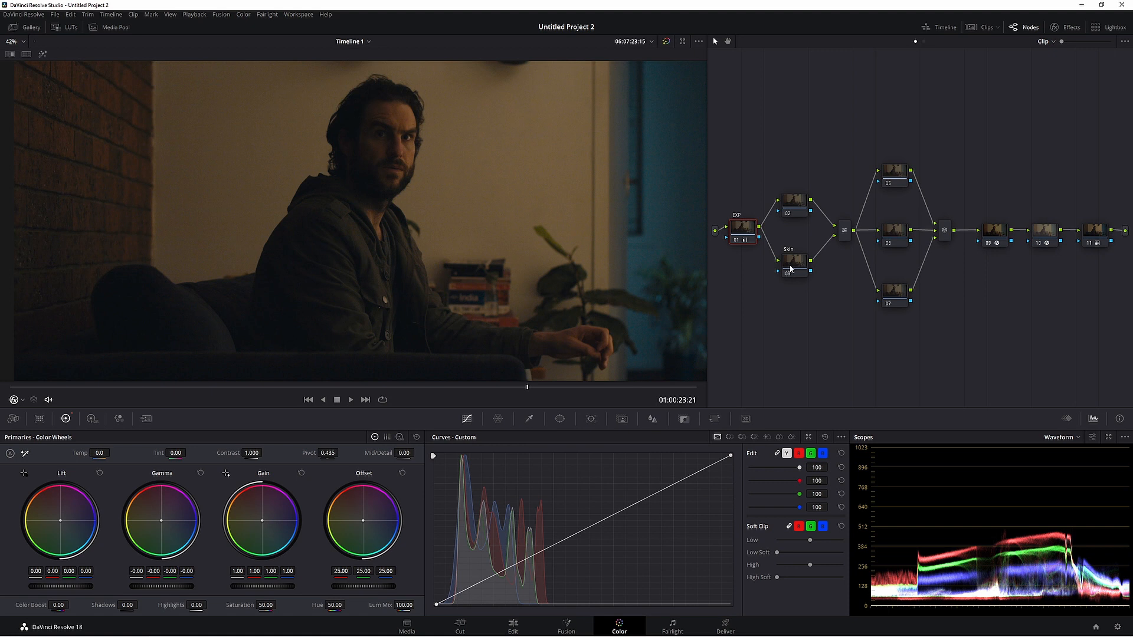
pyautogui.click(794, 259)
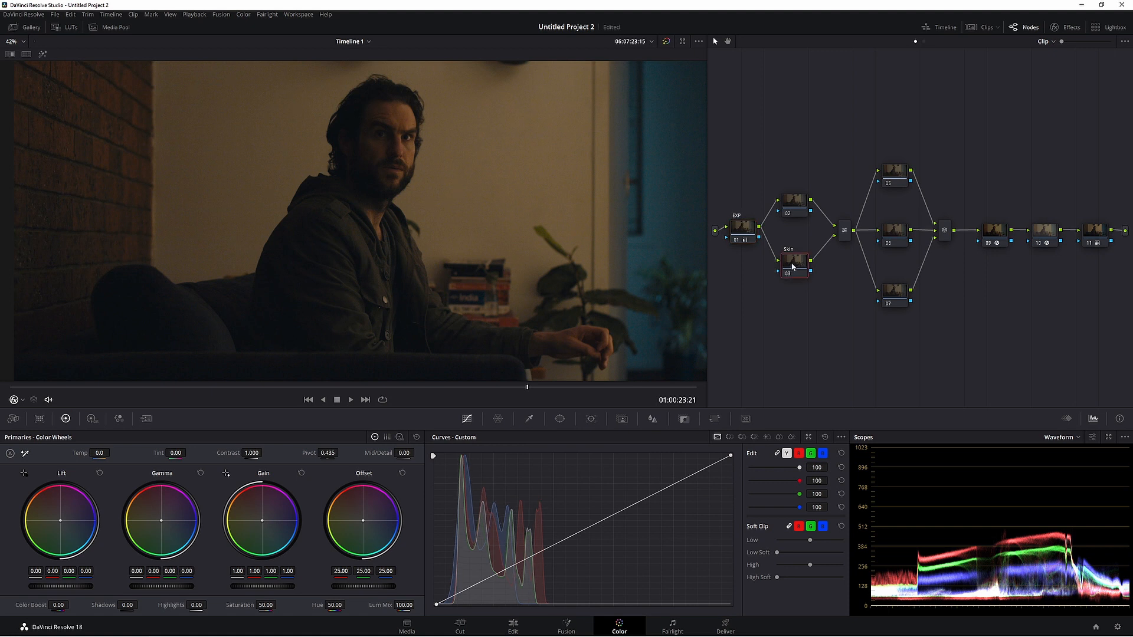
pyautogui.click(793, 260)
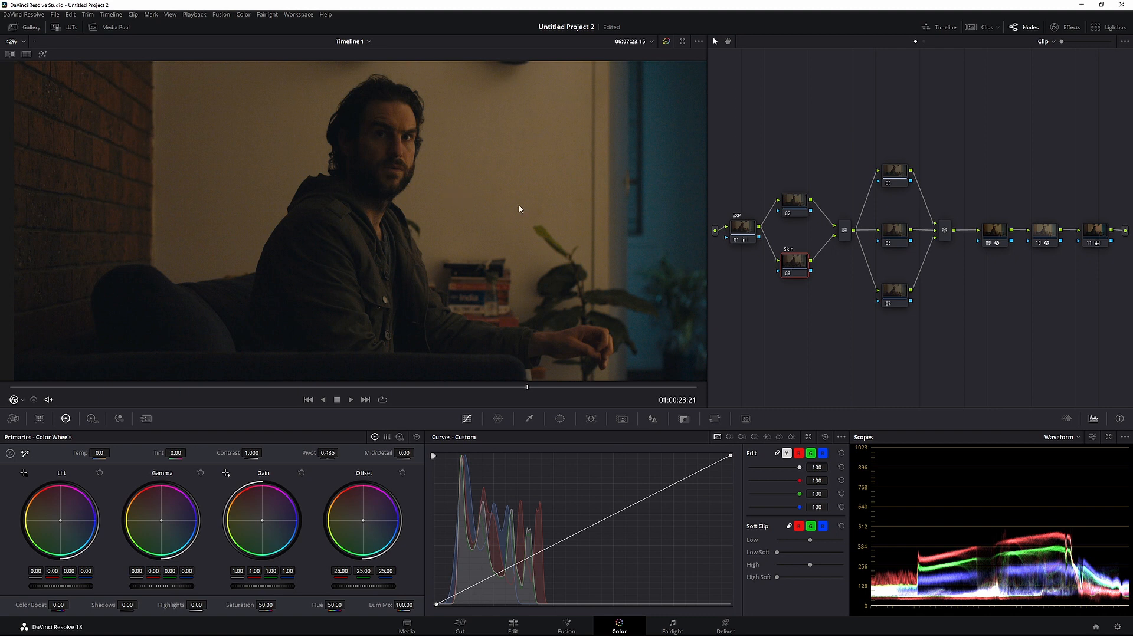
# - Open the Qualifier and switch it to 3D keying mode for sampling the face
pyautogui.click(894, 233)
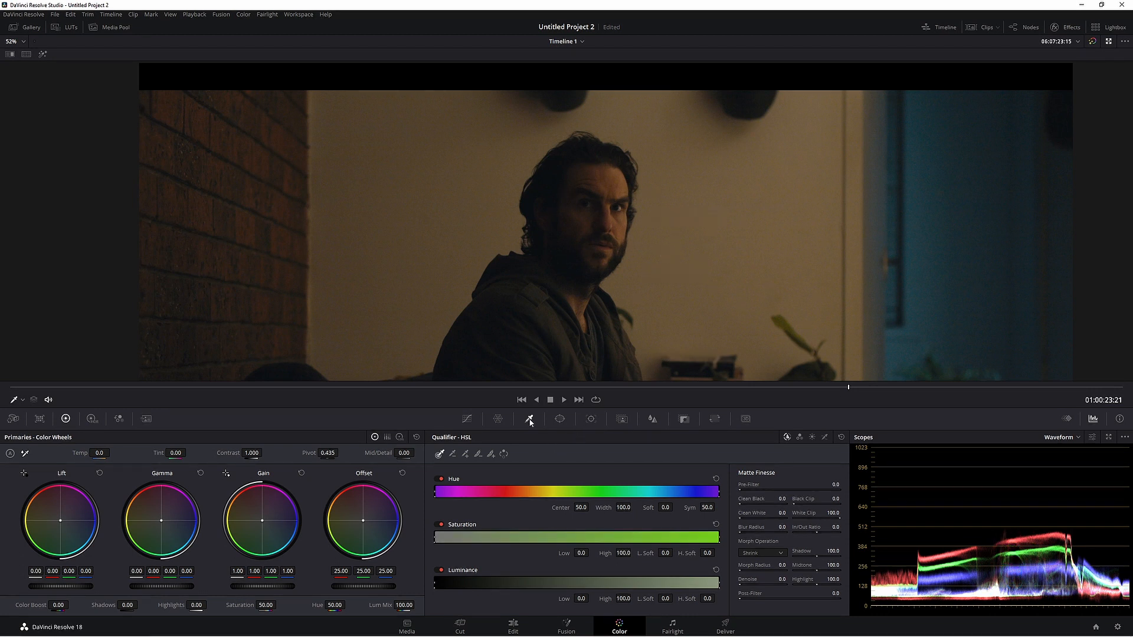
pyautogui.moveTo(825, 440)
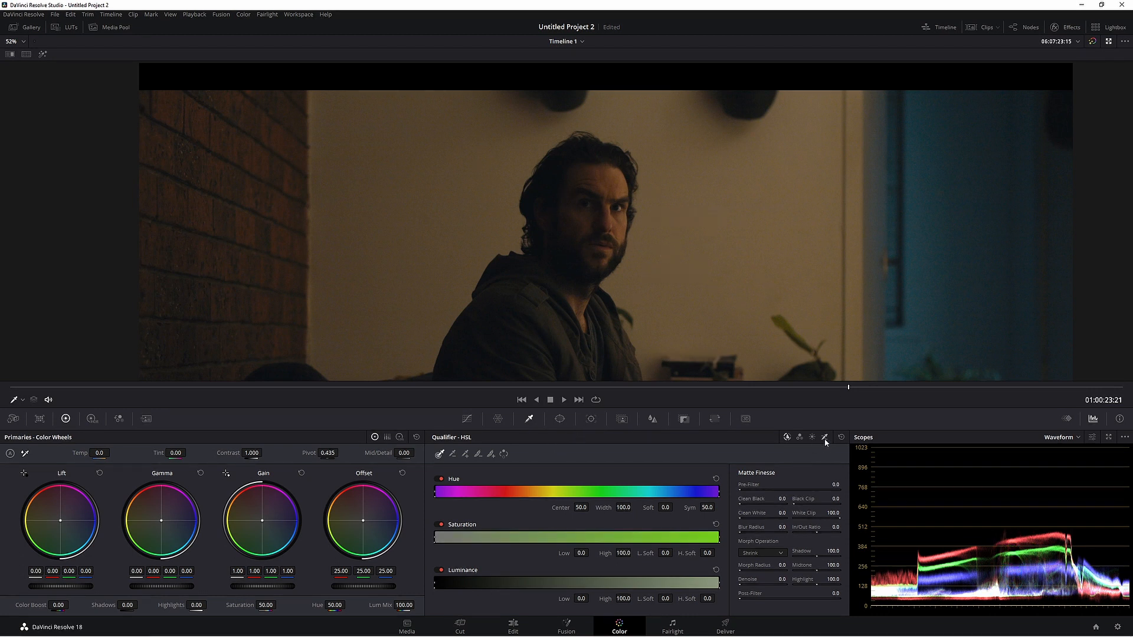
pyautogui.click(823, 437)
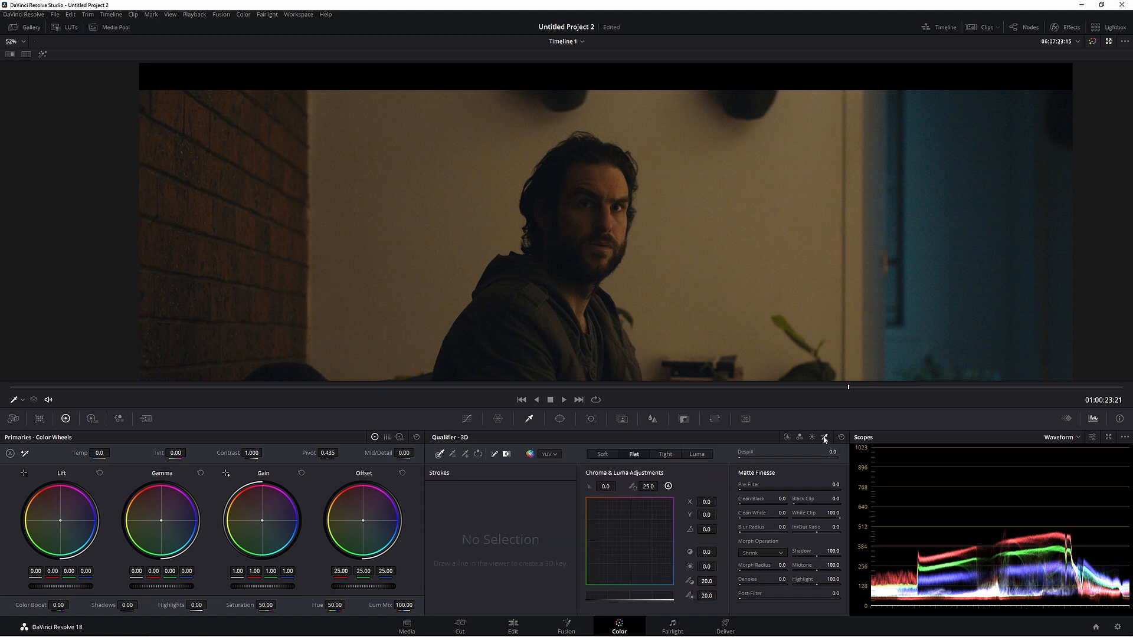
pyautogui.moveTo(661, 263)
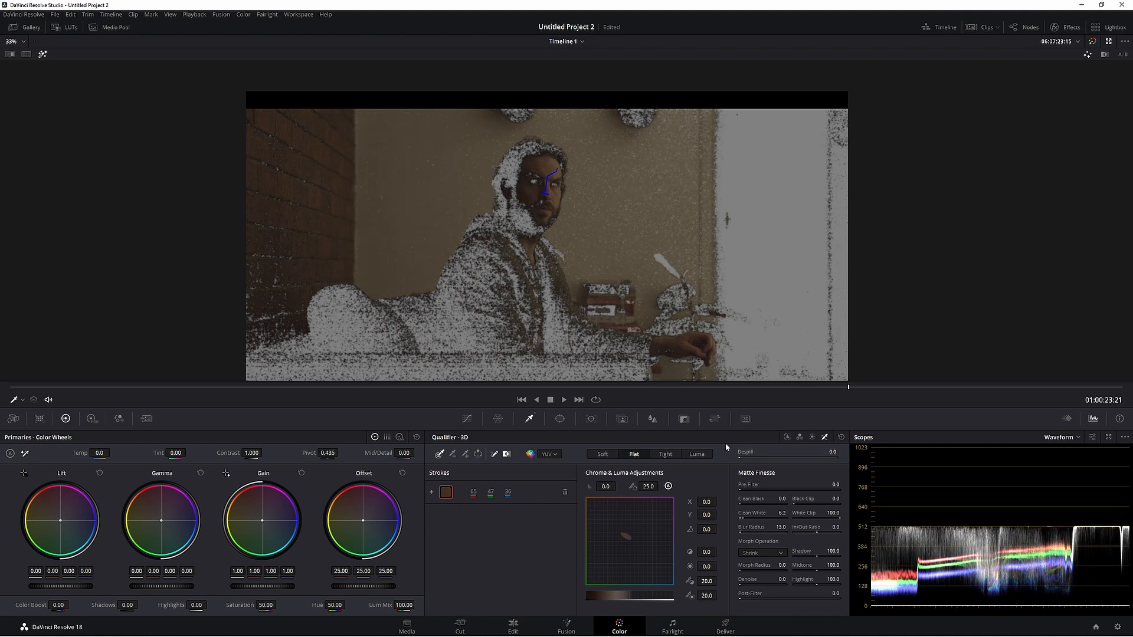
# - View the skin matte in highlight mode and soften its edges with Matte Finesse blur
pyautogui.click(558, 419)
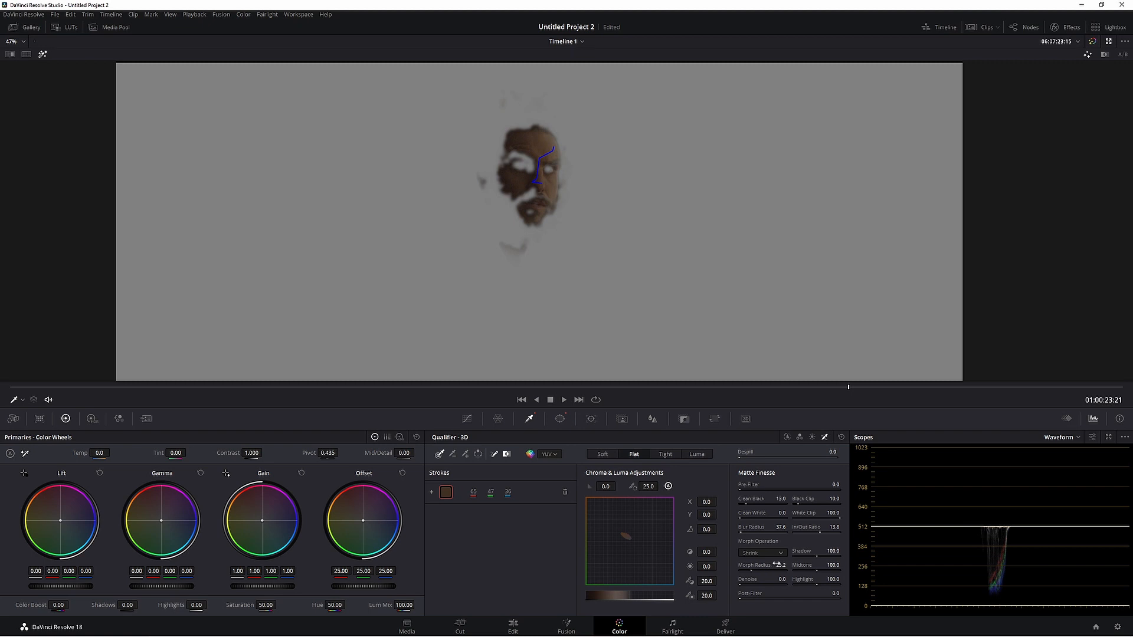
pyautogui.moveTo(787, 566); pyautogui.dragTo(776, 566)
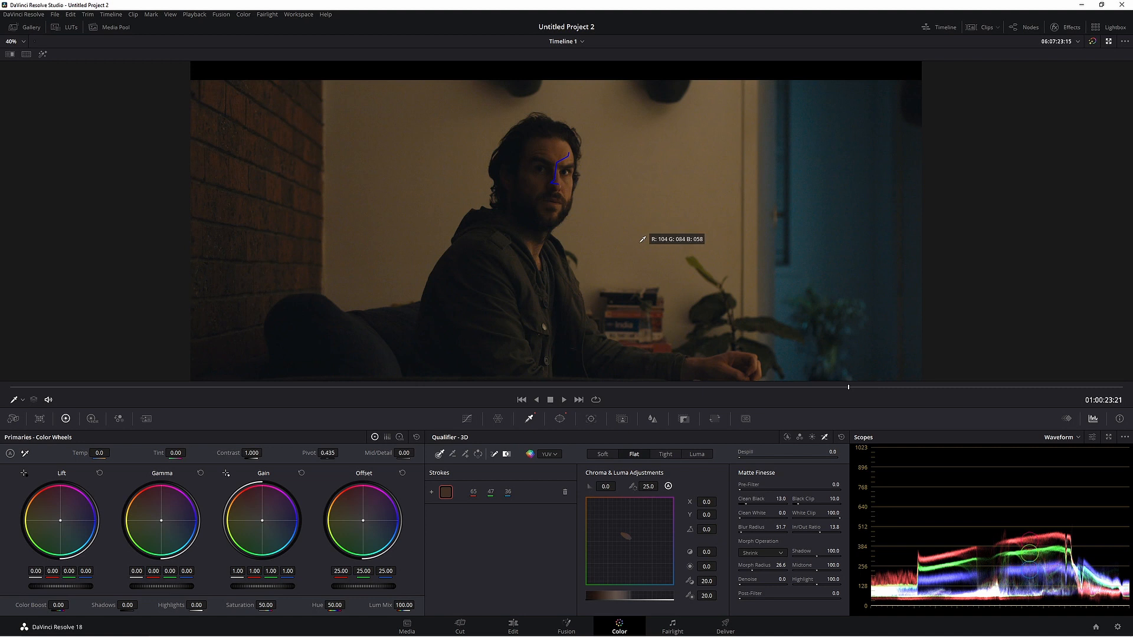
# - Add an oval window around the face, open its tracker, and show the node tree again
pyautogui.click(558, 419)
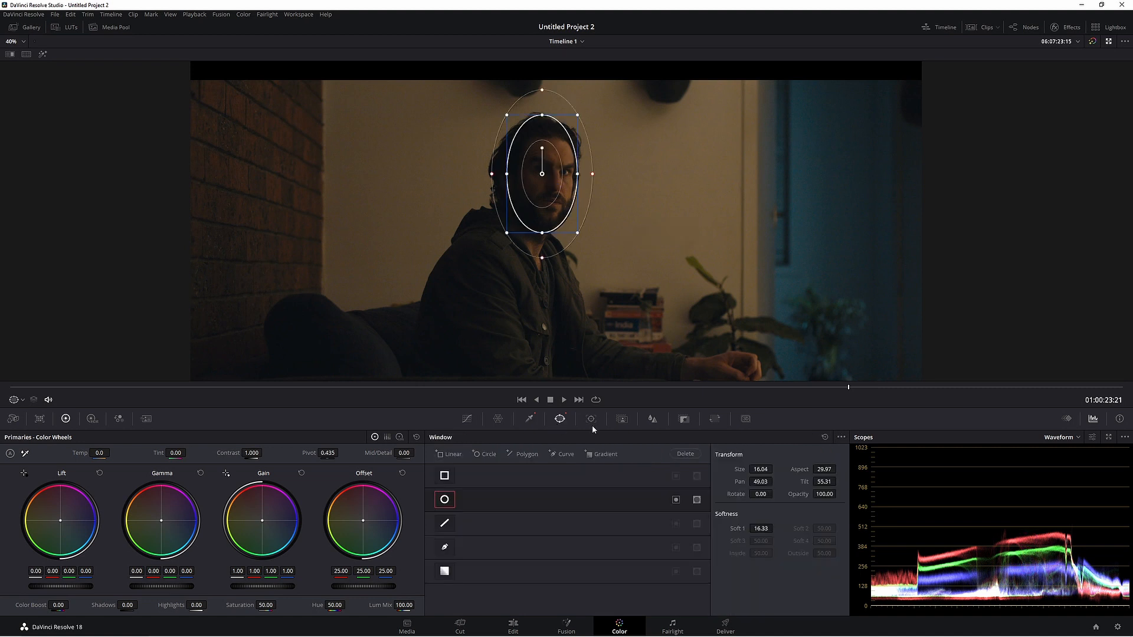
pyautogui.click(591, 419)
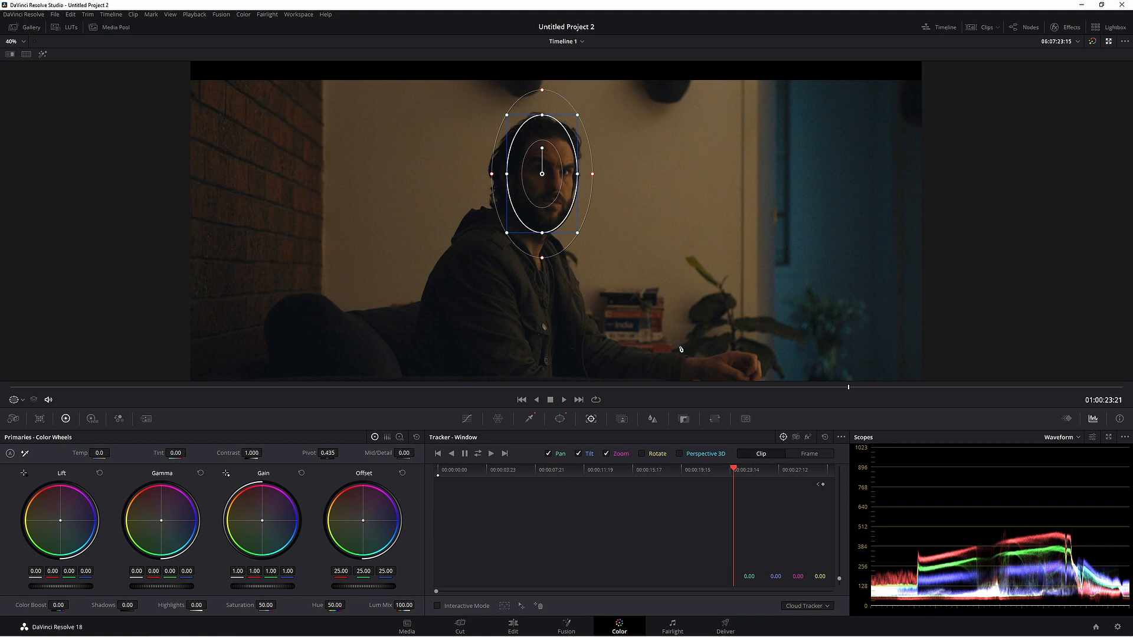
pyautogui.moveTo(645, 240)
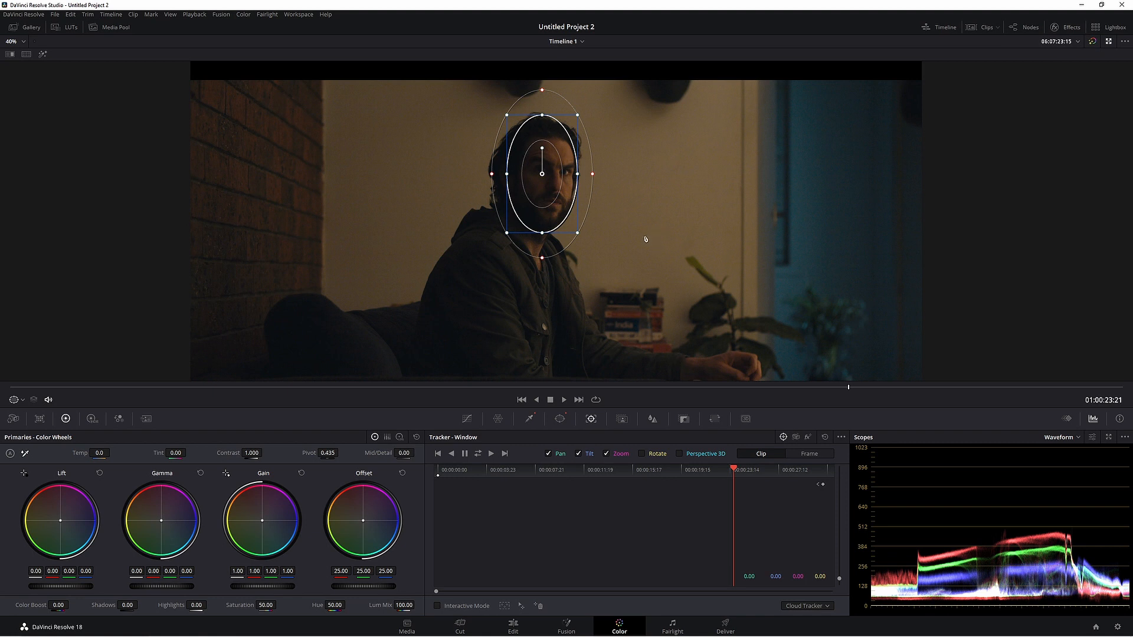
pyautogui.moveTo(668, 241)
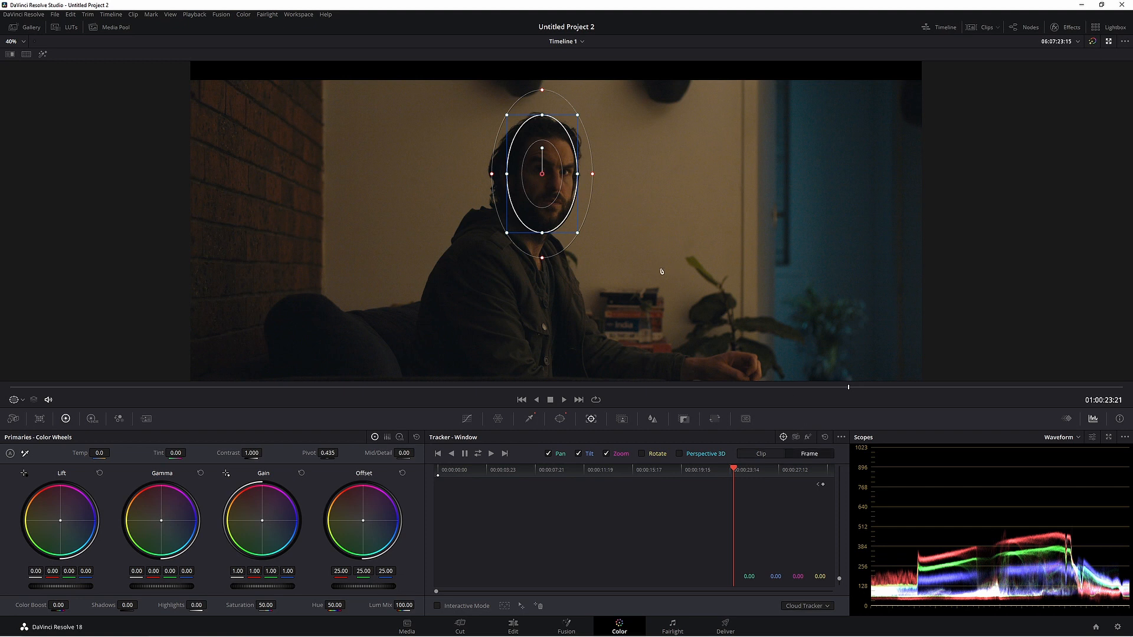
pyautogui.moveTo(642, 225)
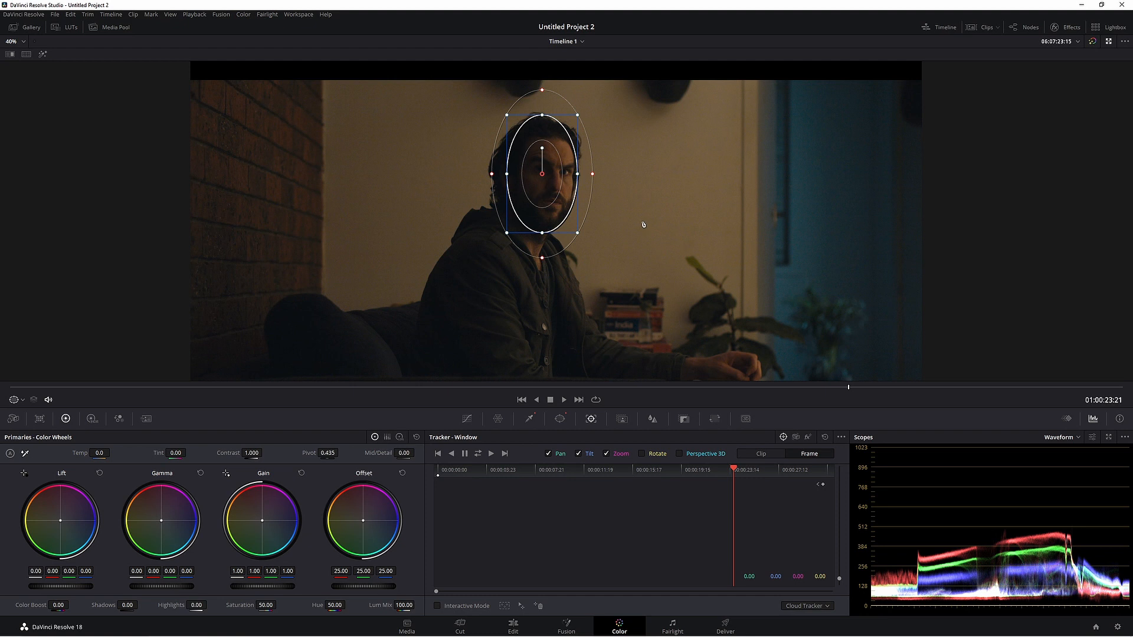
pyautogui.moveTo(624, 224)
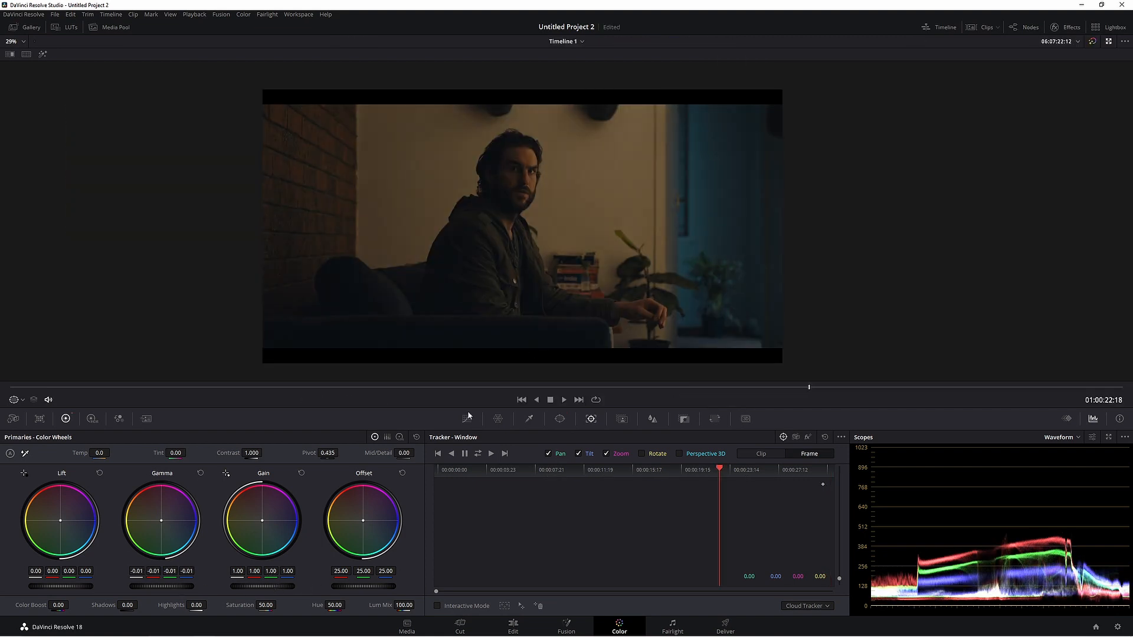
pyautogui.click(1023, 27)
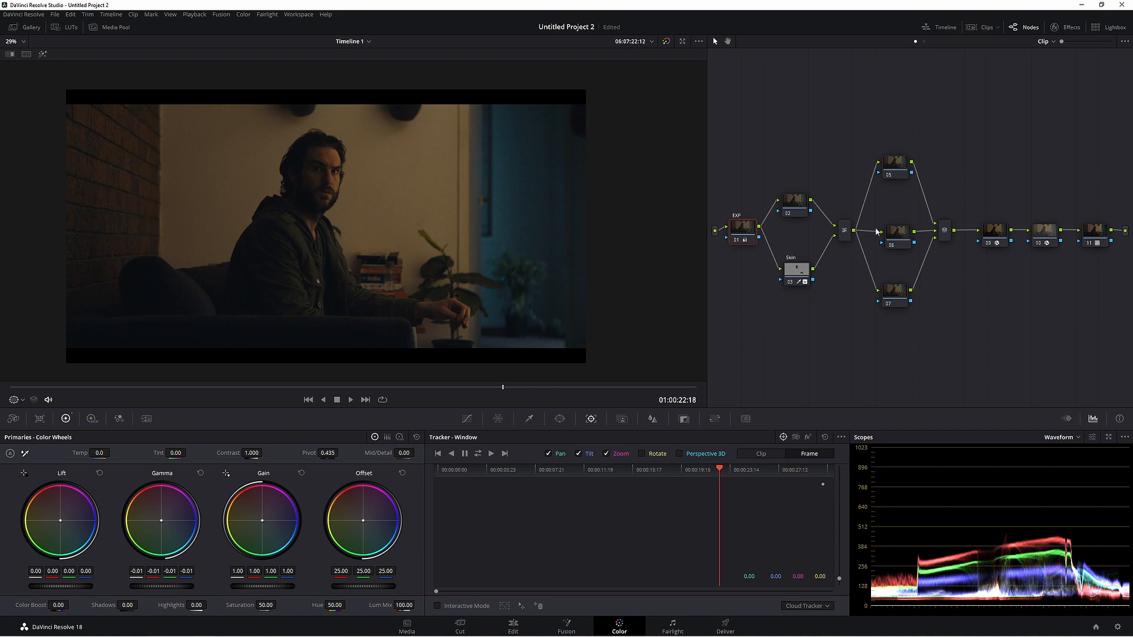
# - On another node, drag the Offset wheel to push the whole image toward green-teal
pyautogui.rightClick(893, 164)
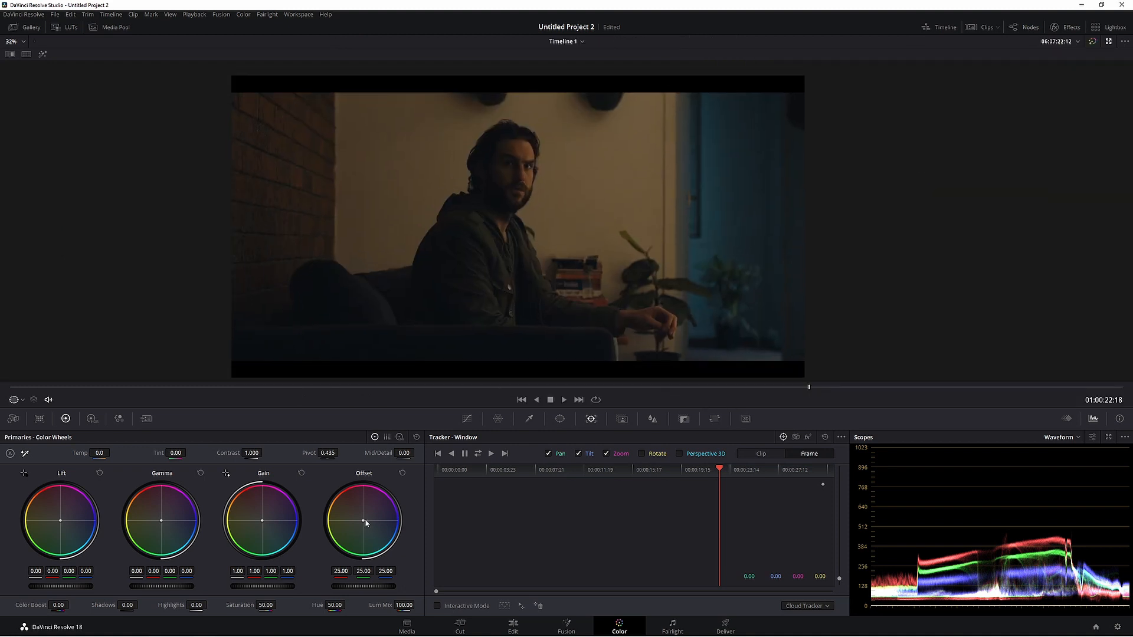
pyautogui.moveTo(365, 526)
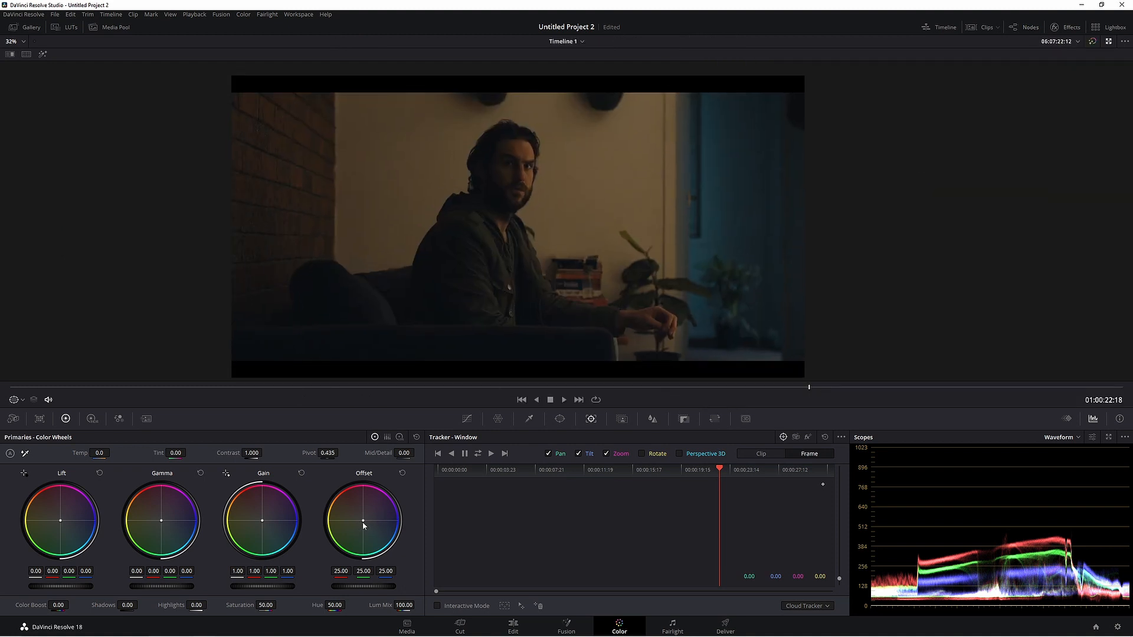
pyautogui.moveTo(362, 520); pyautogui.dragTo(363, 527)
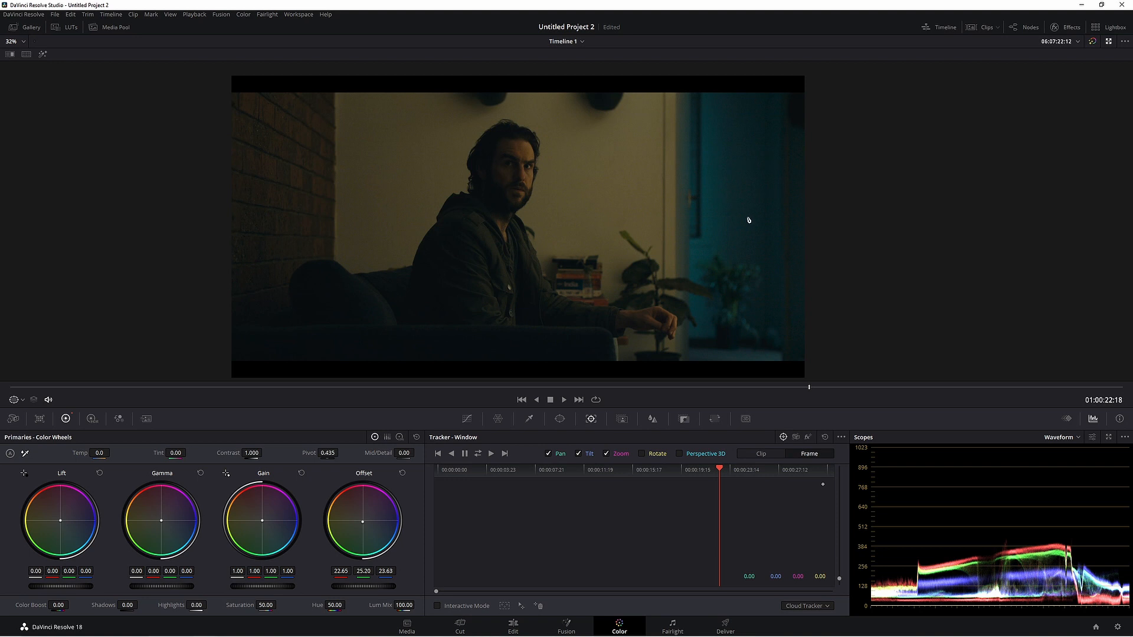
pyautogui.moveTo(613, 190)
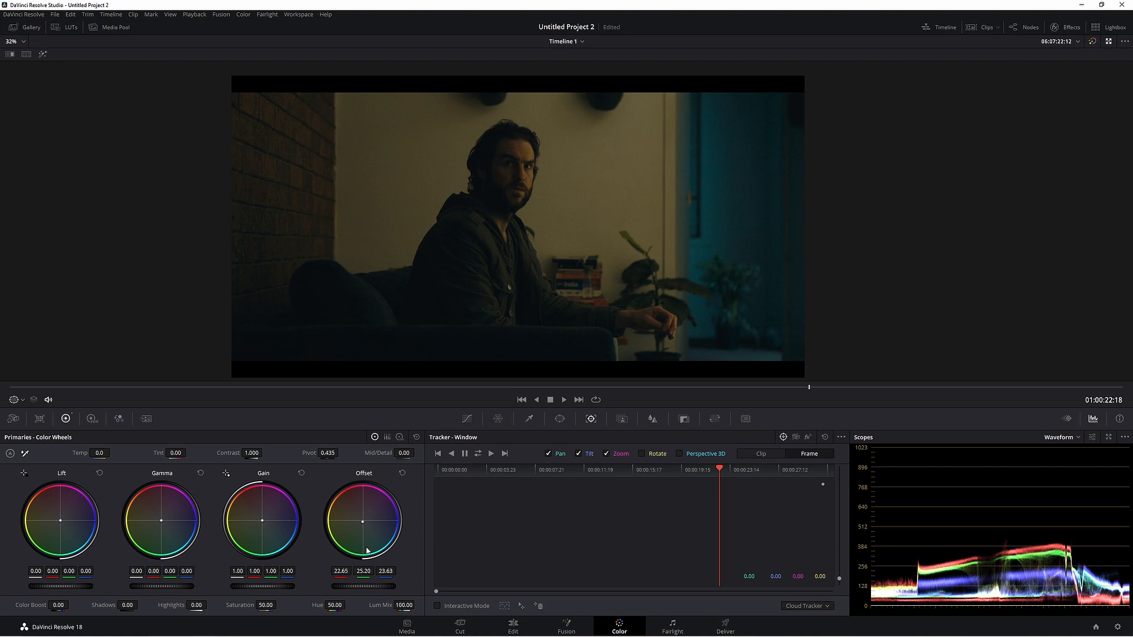
pyautogui.moveTo(363, 522); pyautogui.dragTo(361, 523)
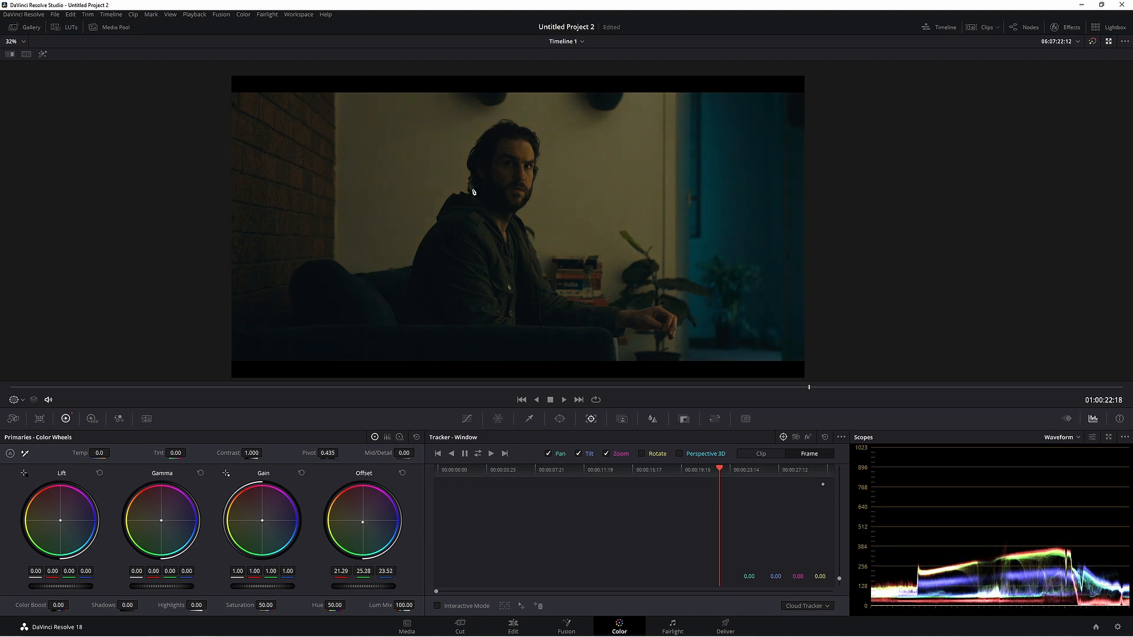
pyautogui.click(1026, 27)
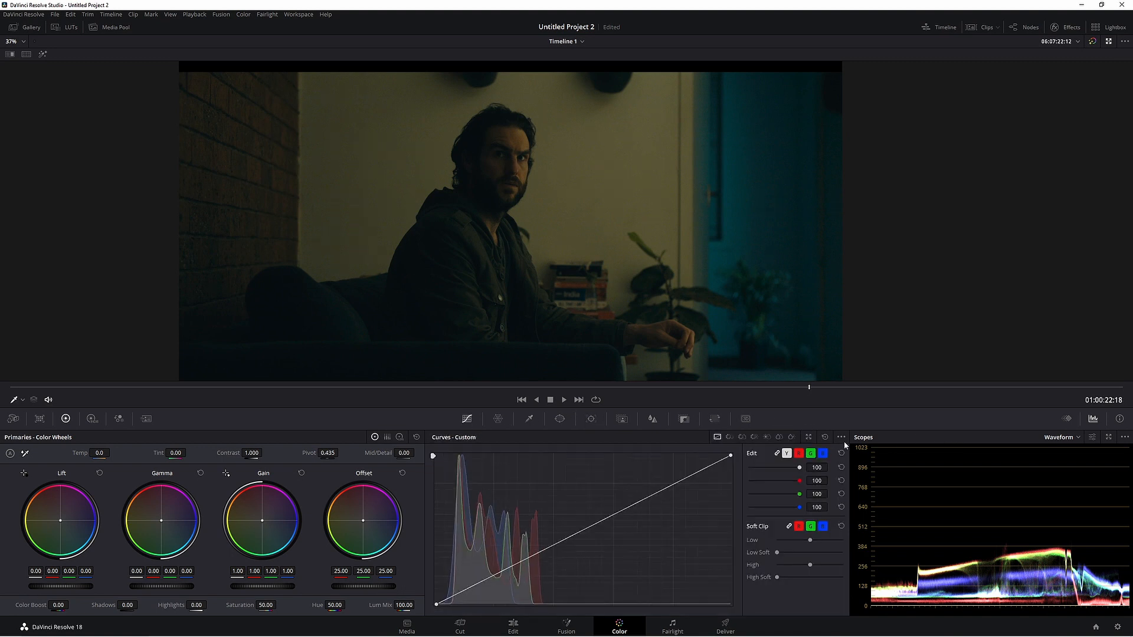
# - Shape the custom luma curve by pulling a shadow point down and a highlight point up
pyautogui.click(840, 436)
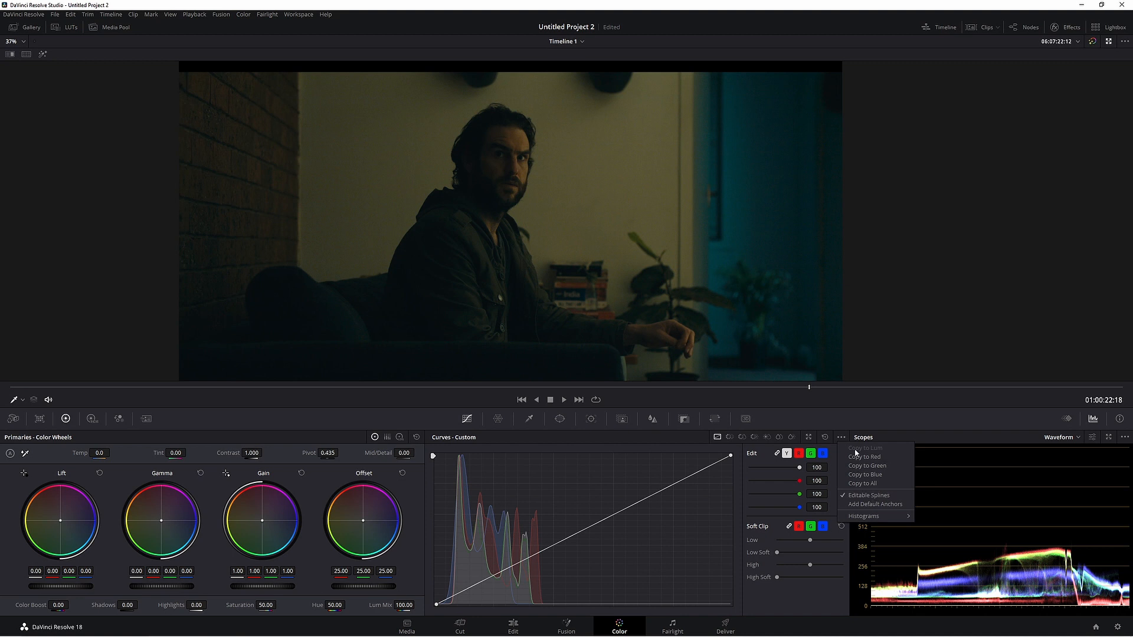
pyautogui.moveTo(872, 474)
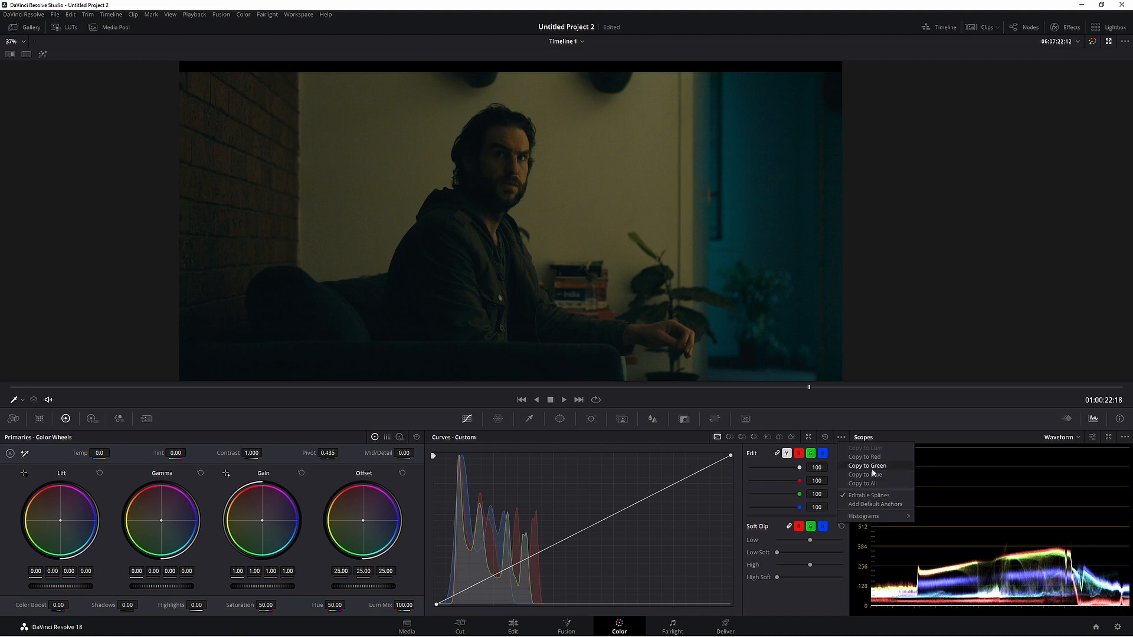
pyautogui.click(437, 609)
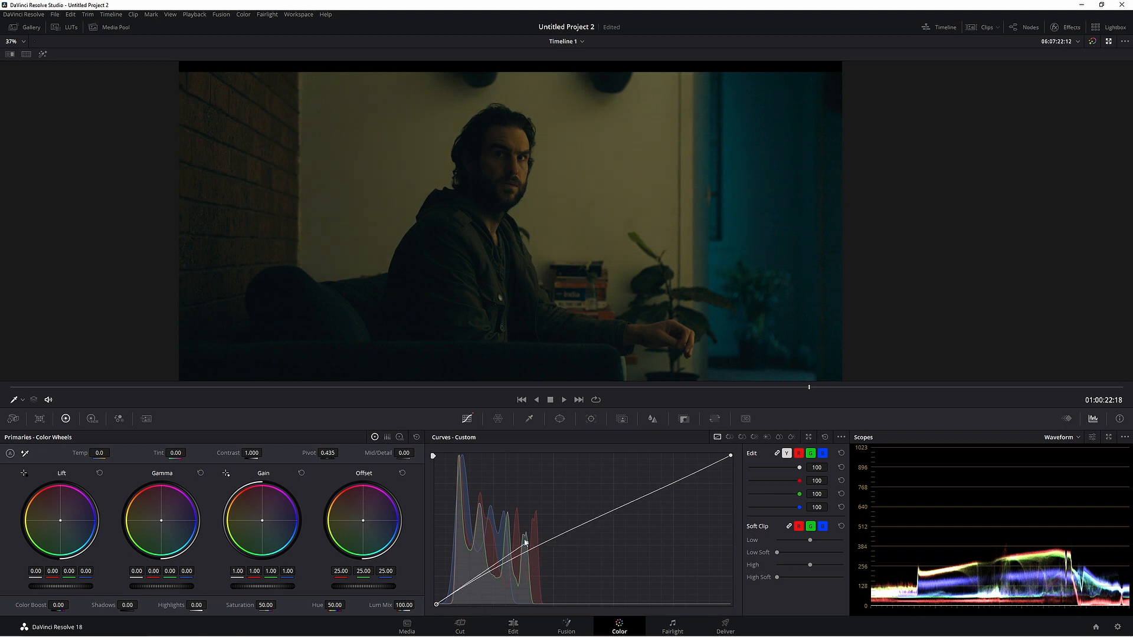
pyautogui.moveTo(526, 538); pyautogui.dragTo(549, 562)
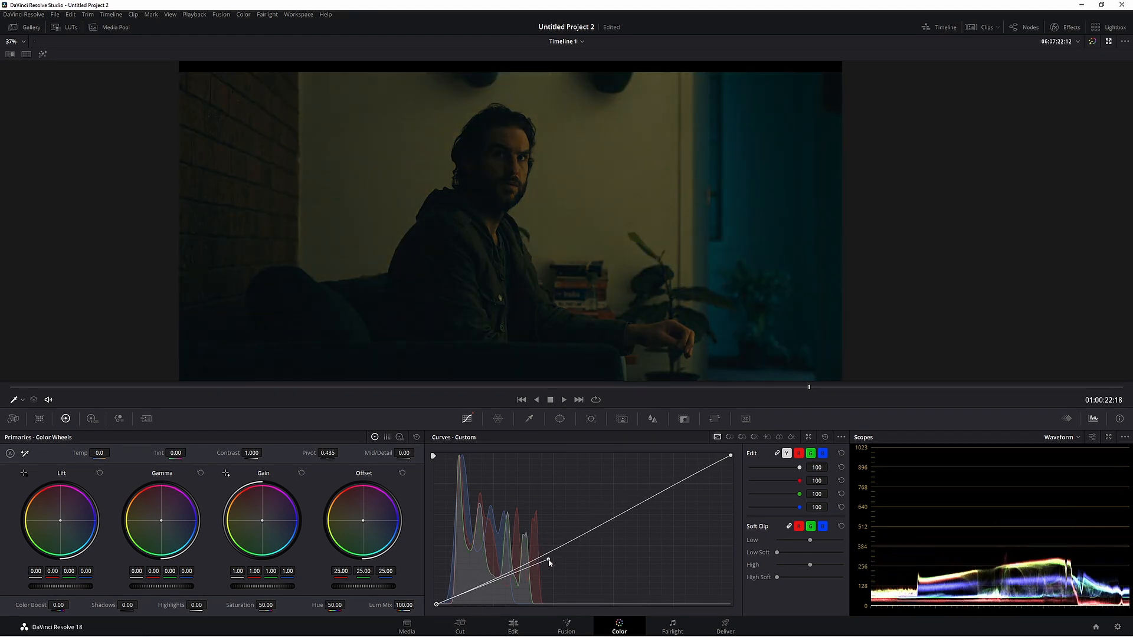
pyautogui.moveTo(549, 562); pyautogui.dragTo(548, 558)
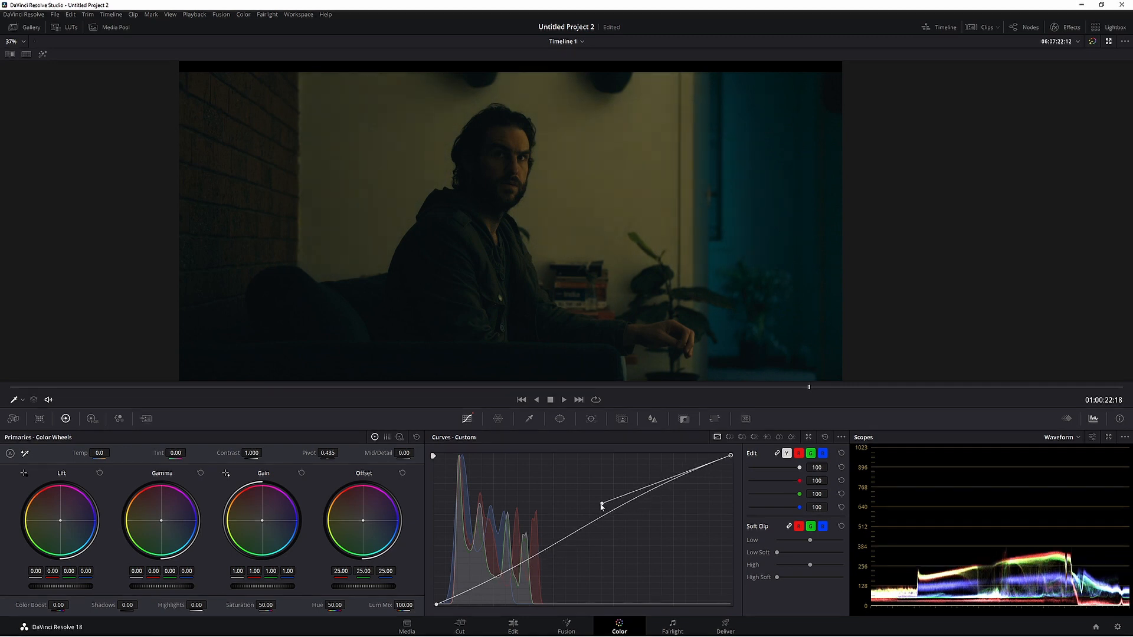
pyautogui.moveTo(602, 503); pyautogui.dragTo(592, 512)
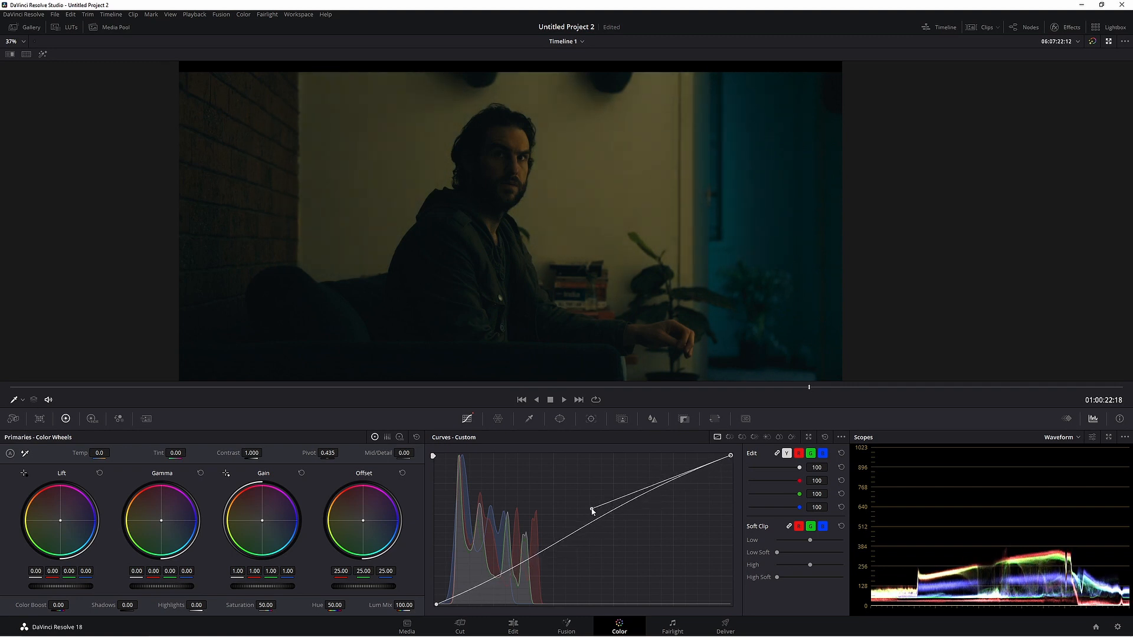
pyautogui.moveTo(591, 511); pyautogui.dragTo(589, 515)
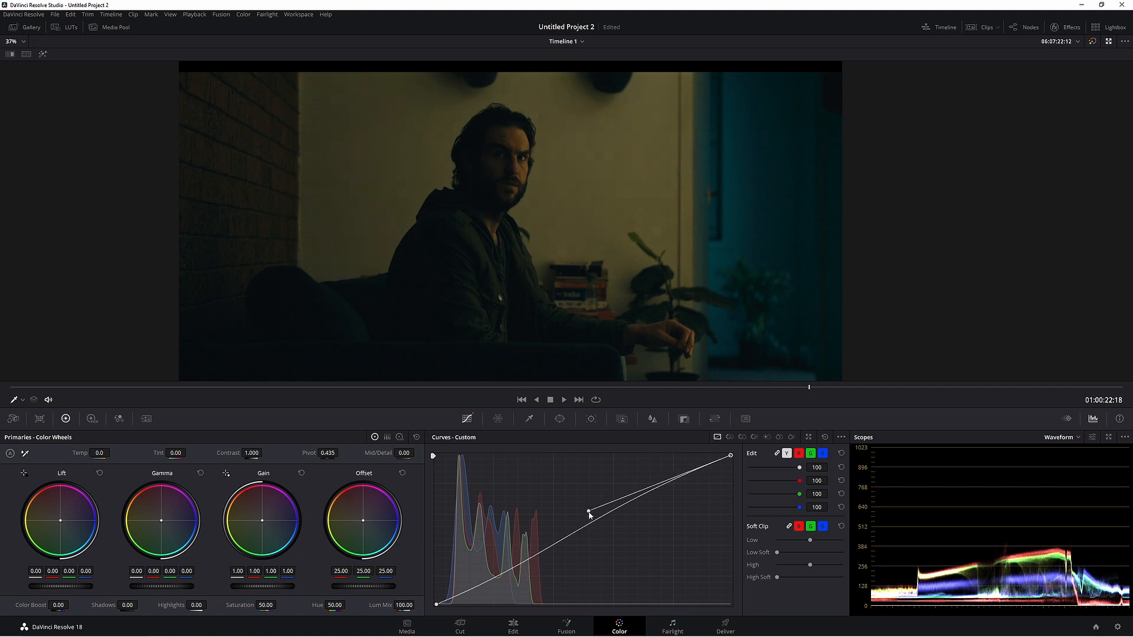
pyautogui.click(1025, 27)
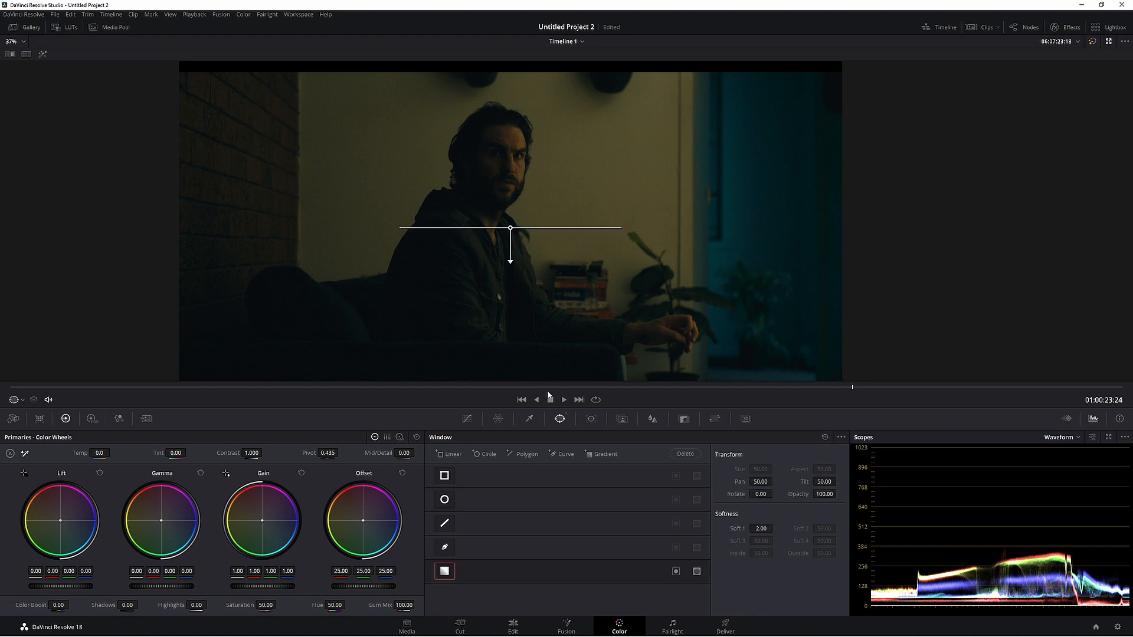
# - Place a Linear window angled and feathered across the brick wall on the left
pyautogui.moveTo(511, 263); pyautogui.dragTo(678, 233)
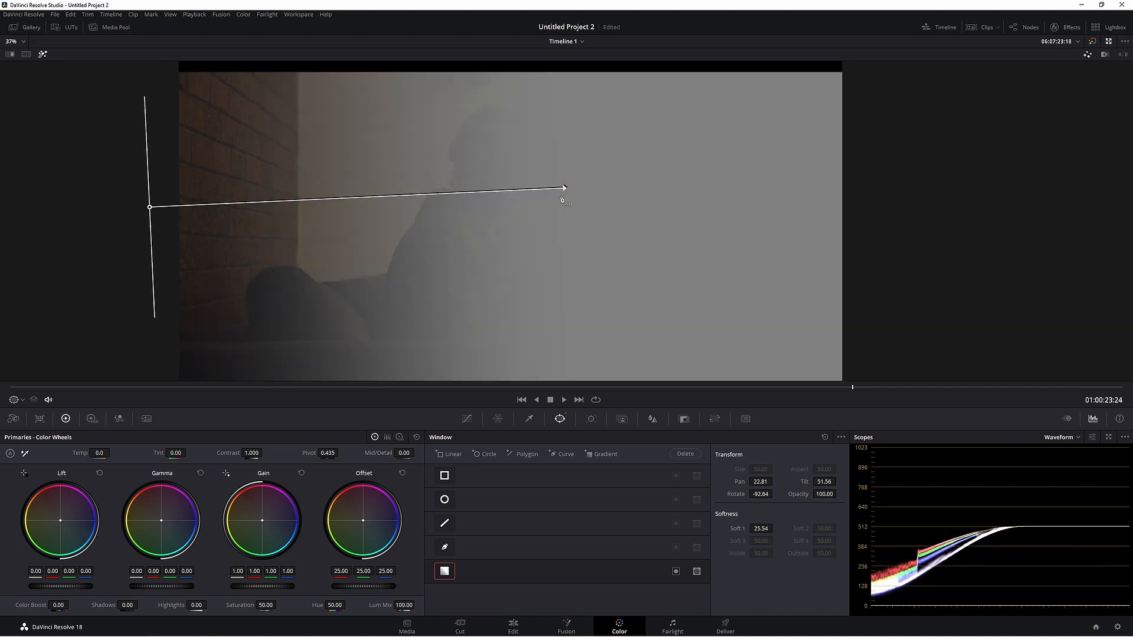
pyautogui.moveTo(566, 187); pyautogui.dragTo(542, 204)
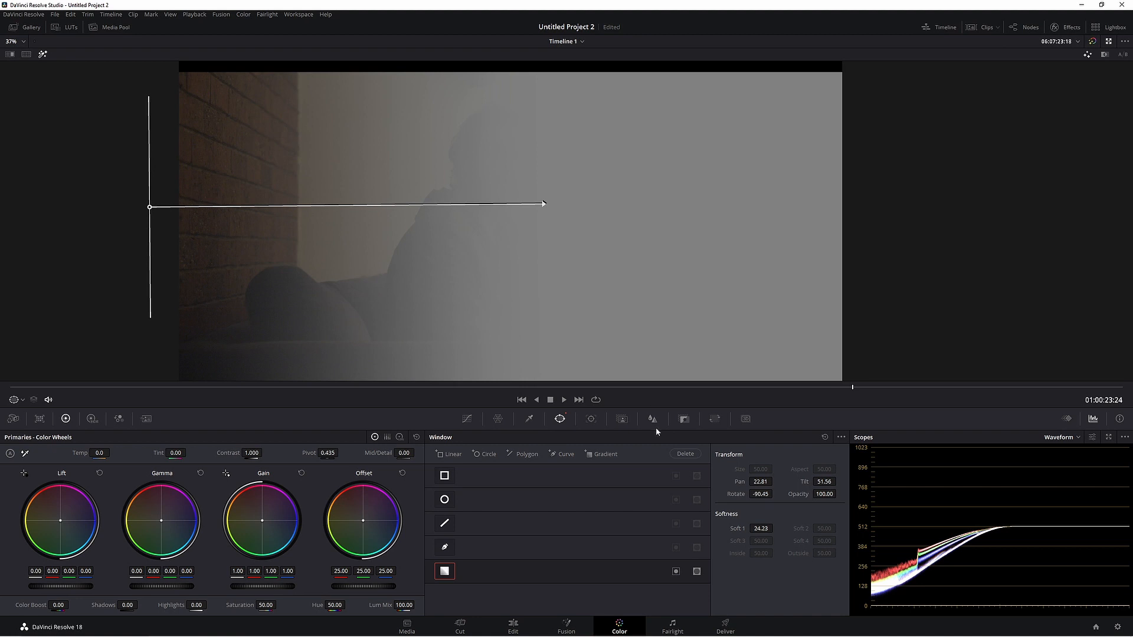
# - Raise the Blur Radius on the Wall node to soften the bricks
pyautogui.click(651, 419)
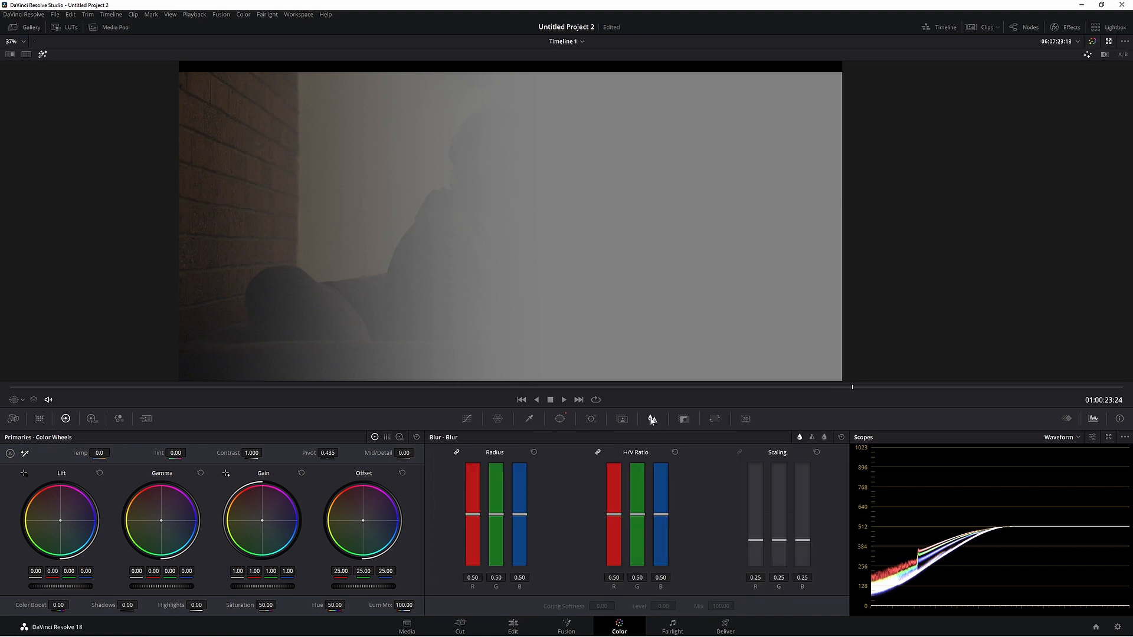
pyautogui.moveTo(519, 516); pyautogui.dragTo(520, 498)
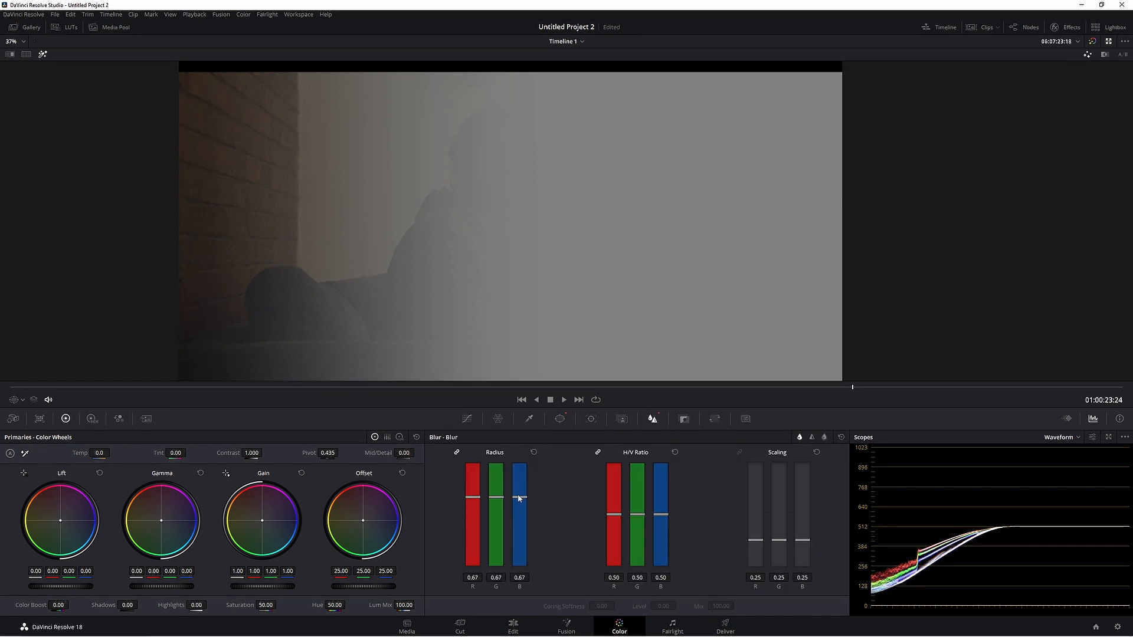
pyautogui.moveTo(519, 500); pyautogui.dragTo(519, 494)
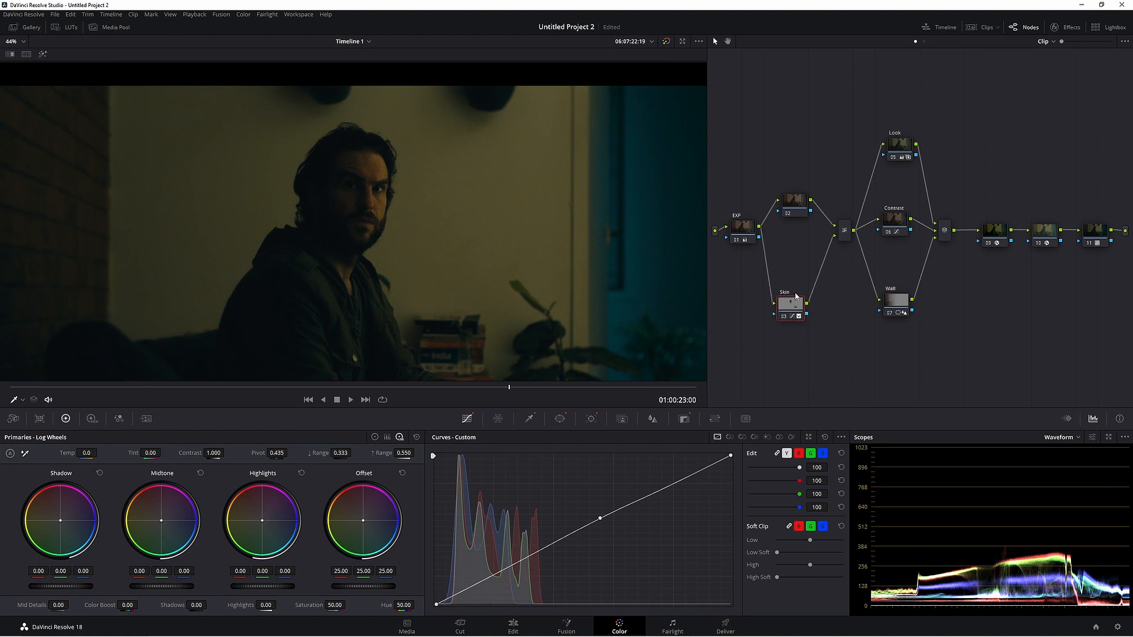
# - Link the Skin node's key output into the Look node's key input and check the inverted matte
pyautogui.click(791, 302)
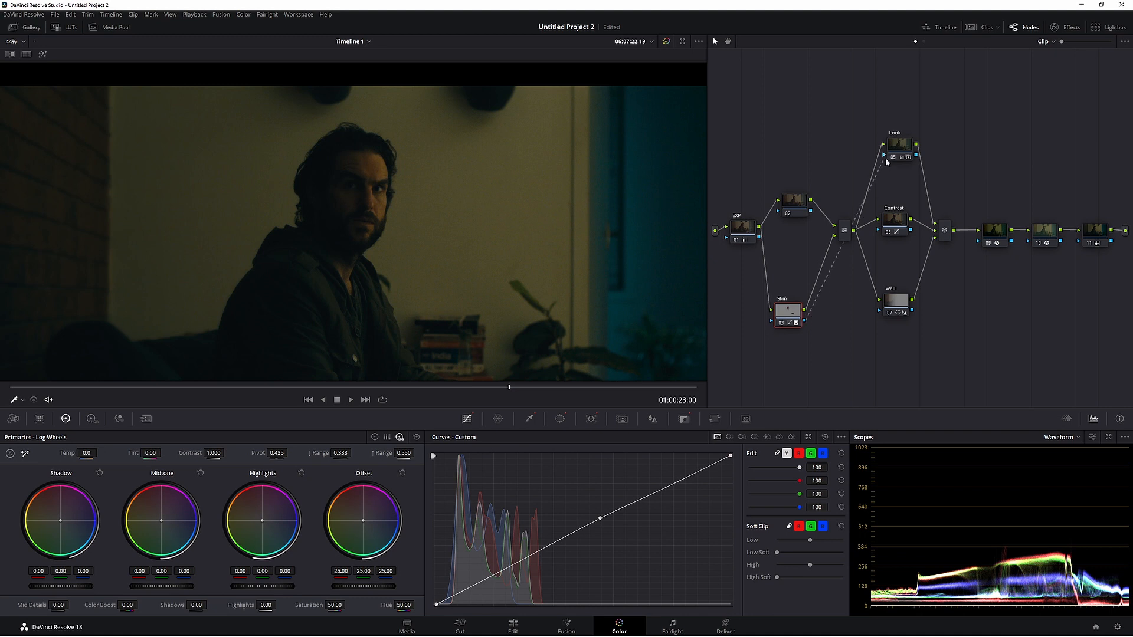
pyautogui.click(900, 149)
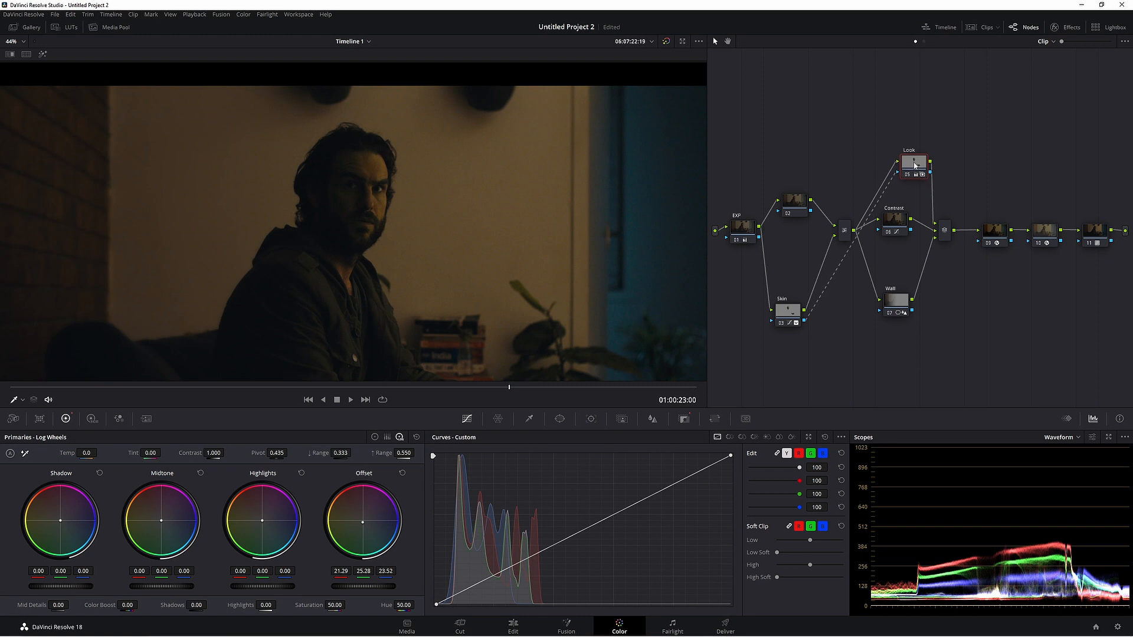
pyautogui.click(787, 303)
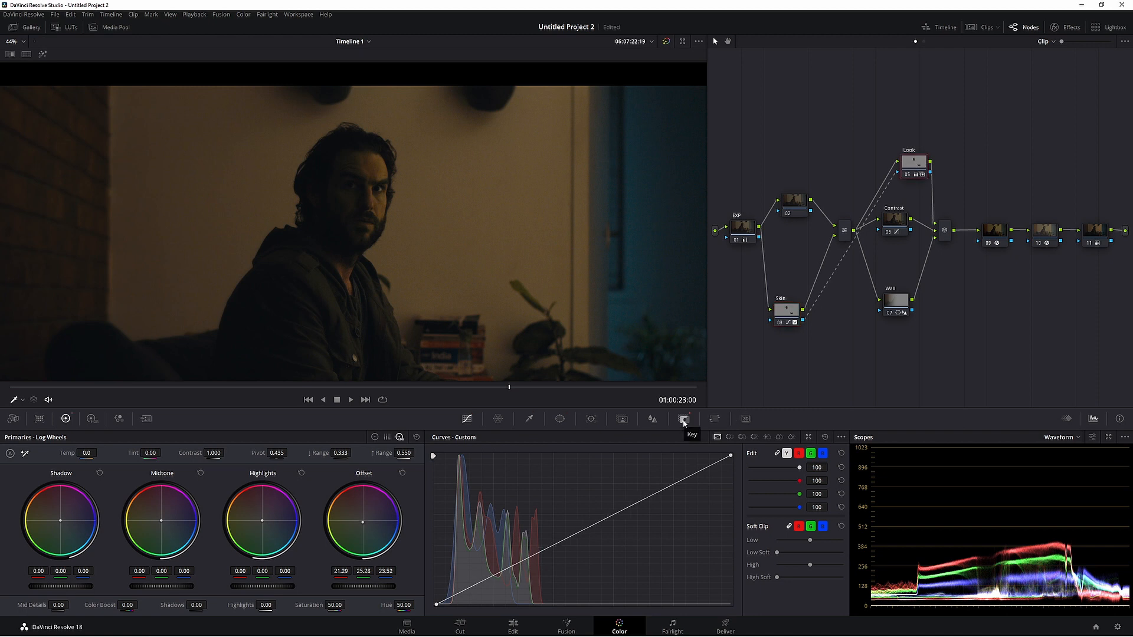
pyautogui.click(684, 419)
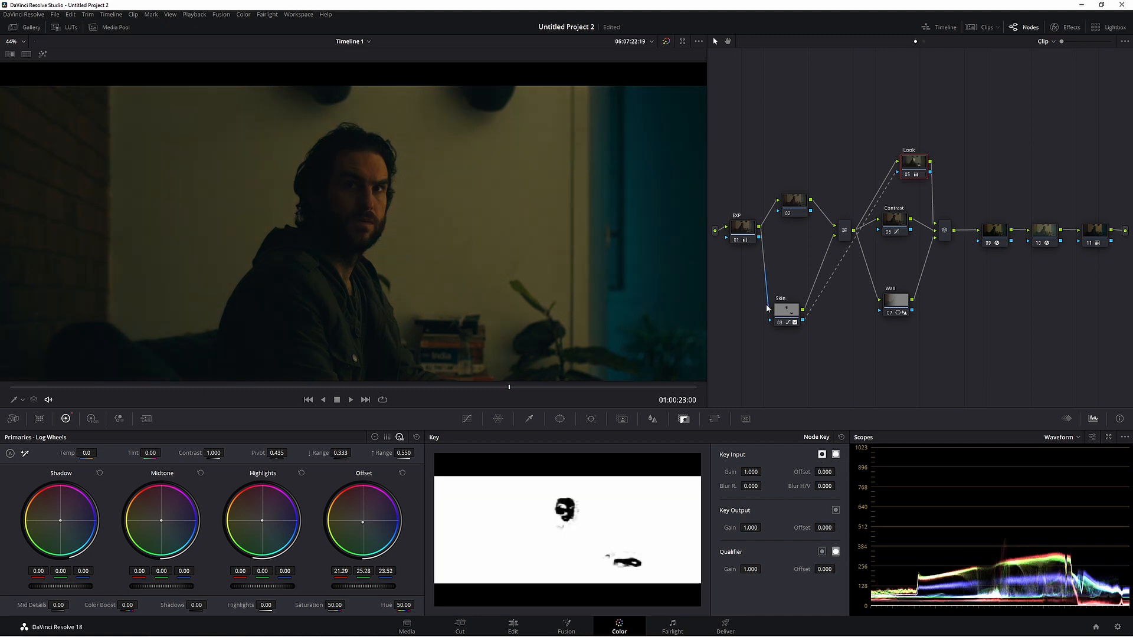
pyautogui.click(787, 308)
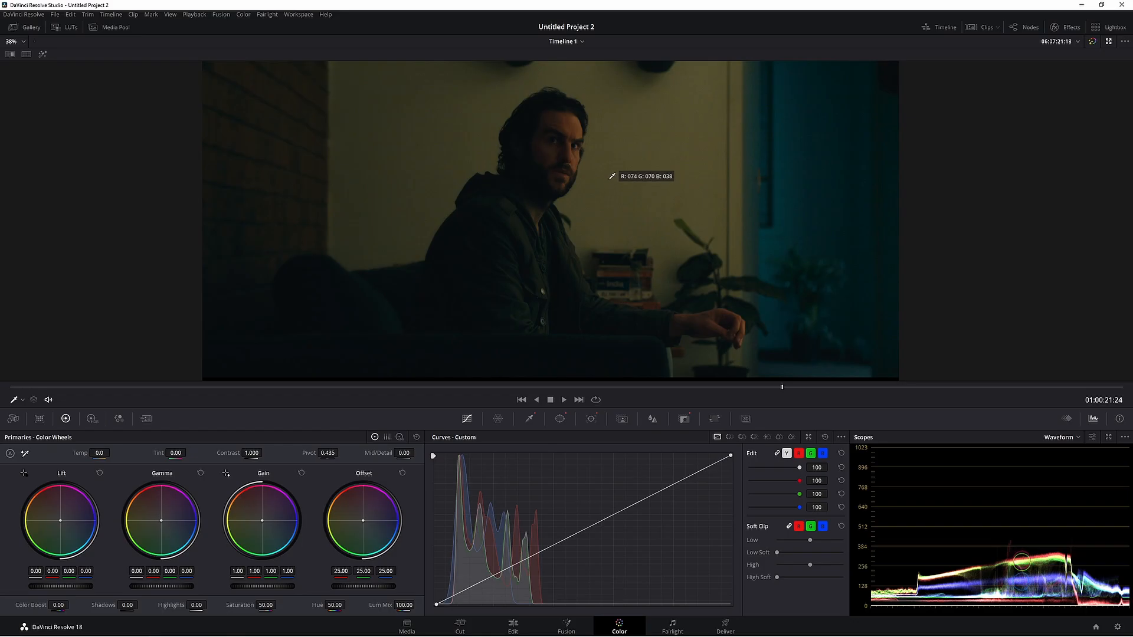
# - Push the Offset wheel toward teal and lift a highlight point on the Custom Curve
pyautogui.moveTo(364, 521); pyautogui.dragTo(363, 522)
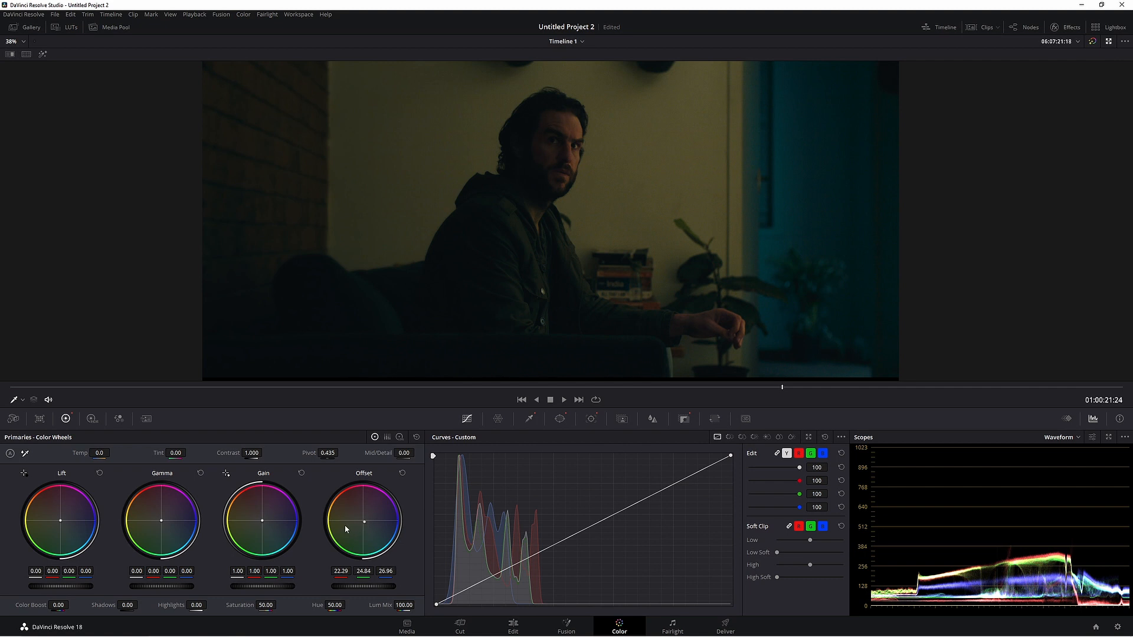
pyautogui.moveTo(363, 522); pyautogui.dragTo(363, 522)
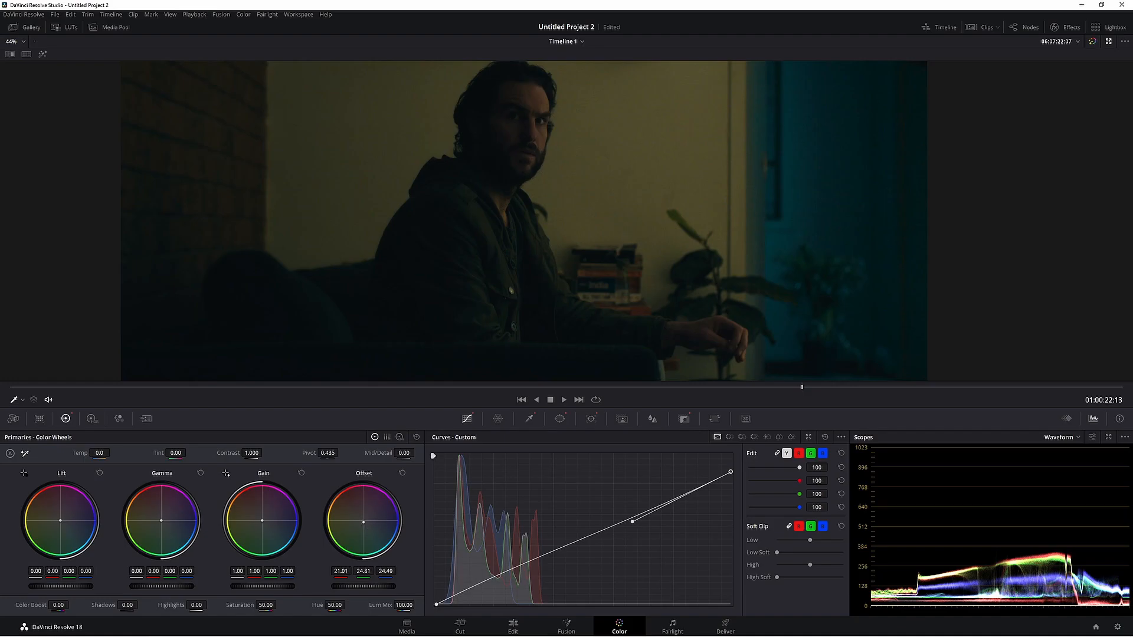
pyautogui.moveTo(363, 522); pyautogui.dragTo(364, 526)
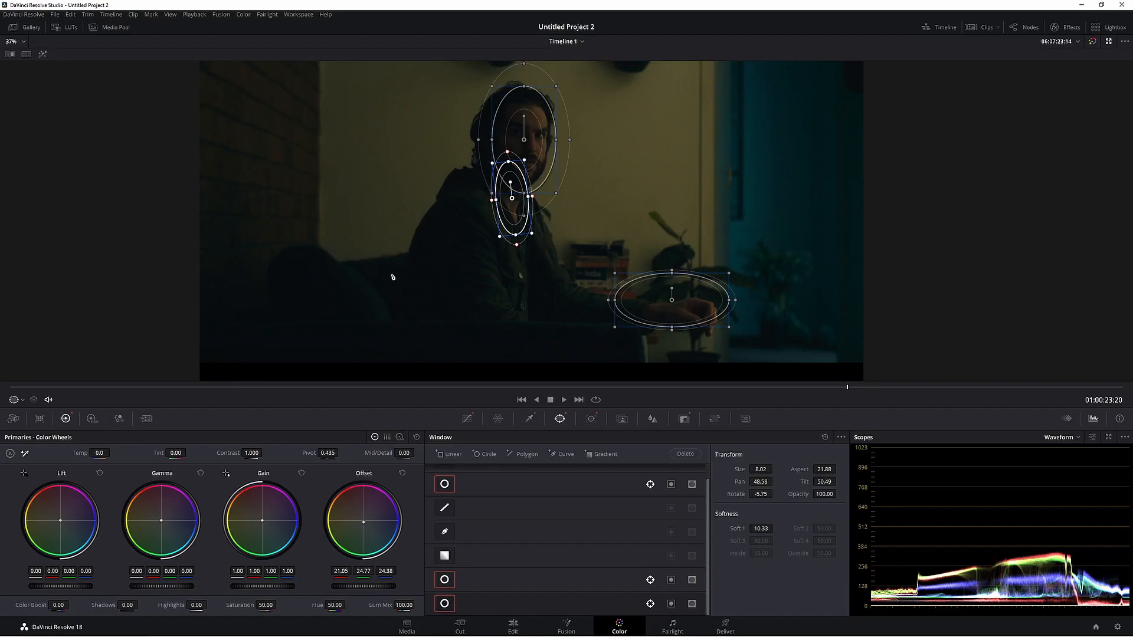
pyautogui.moveTo(514, 212)
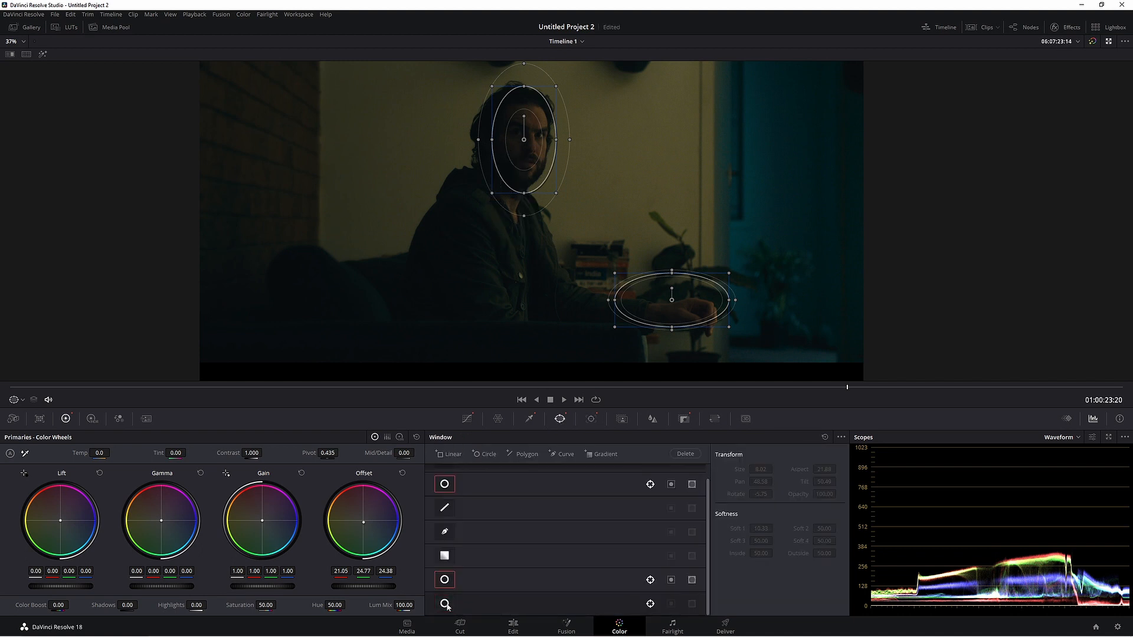
pyautogui.click(445, 603)
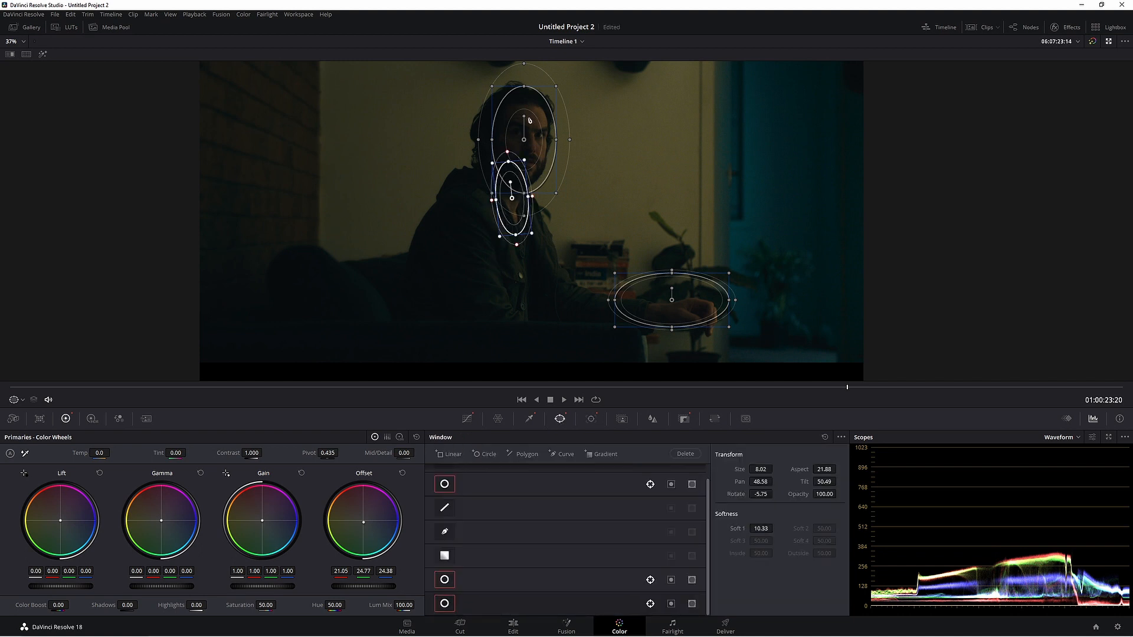